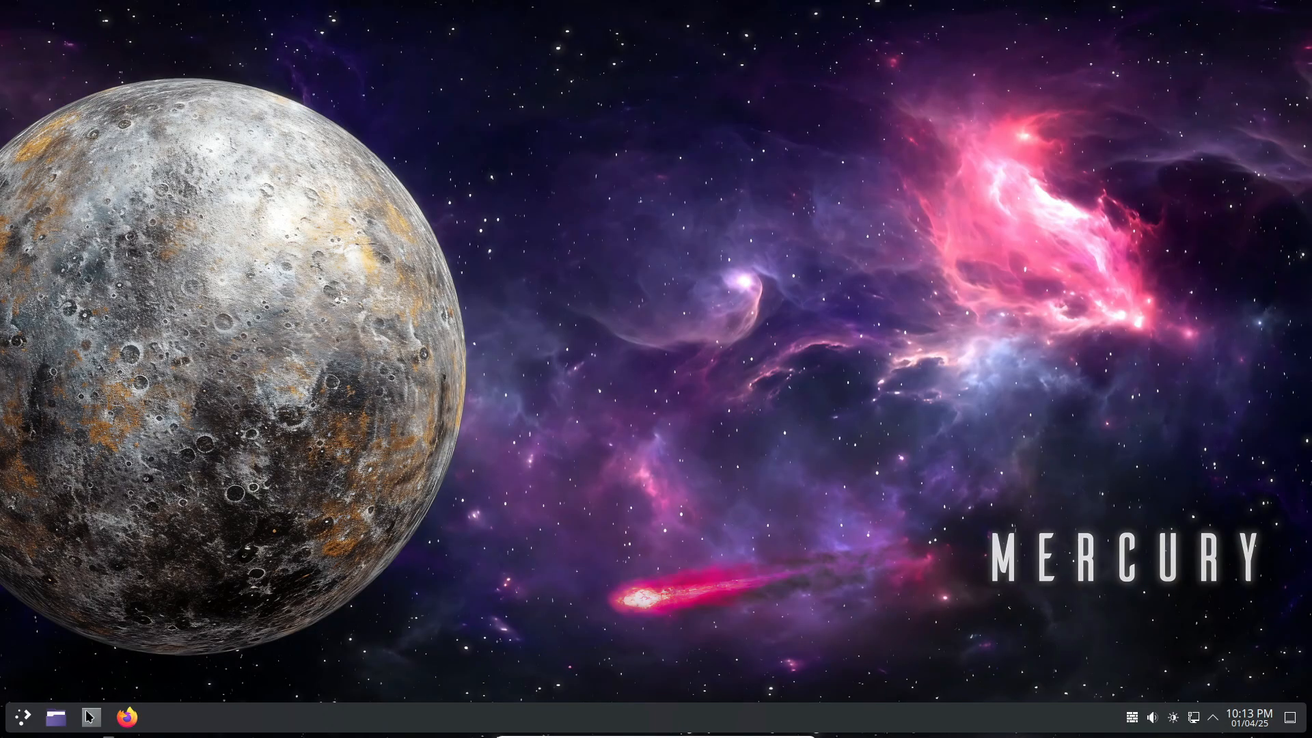
Run neofetch in a terminal to show the system summary
click(90, 717)
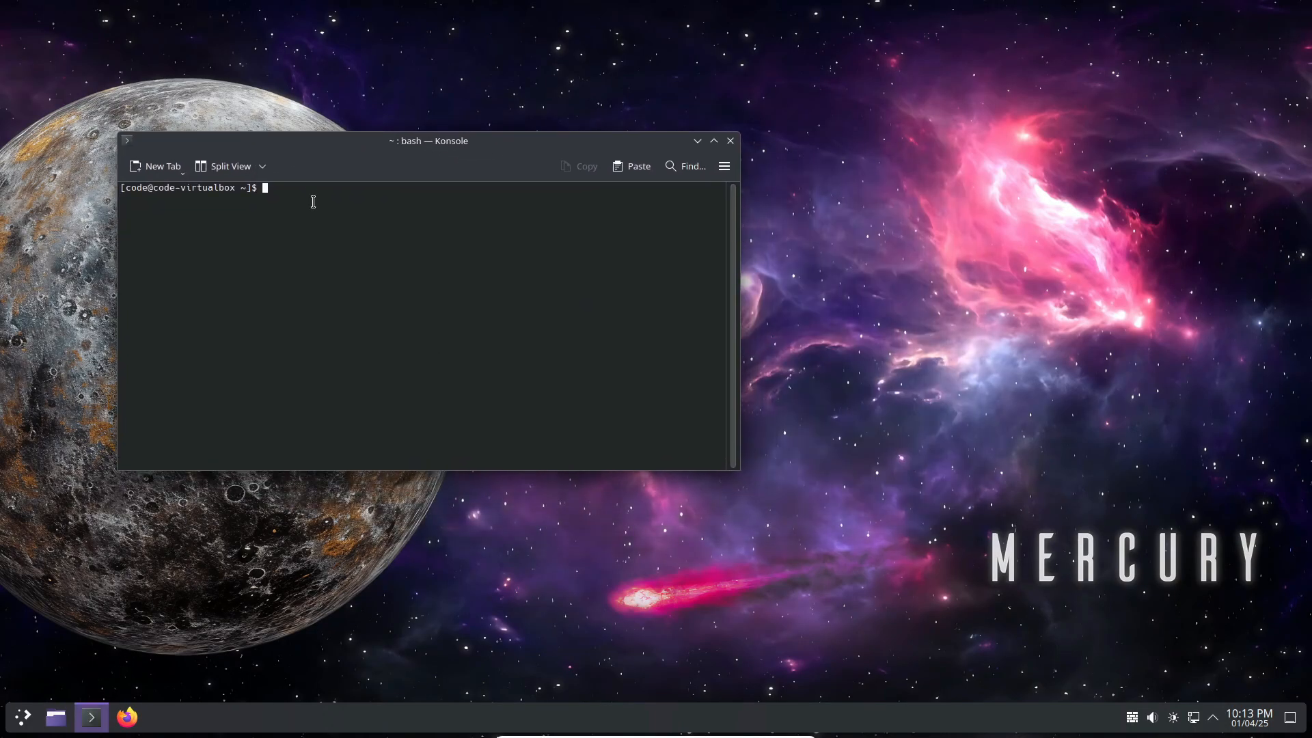
text(neofetch)
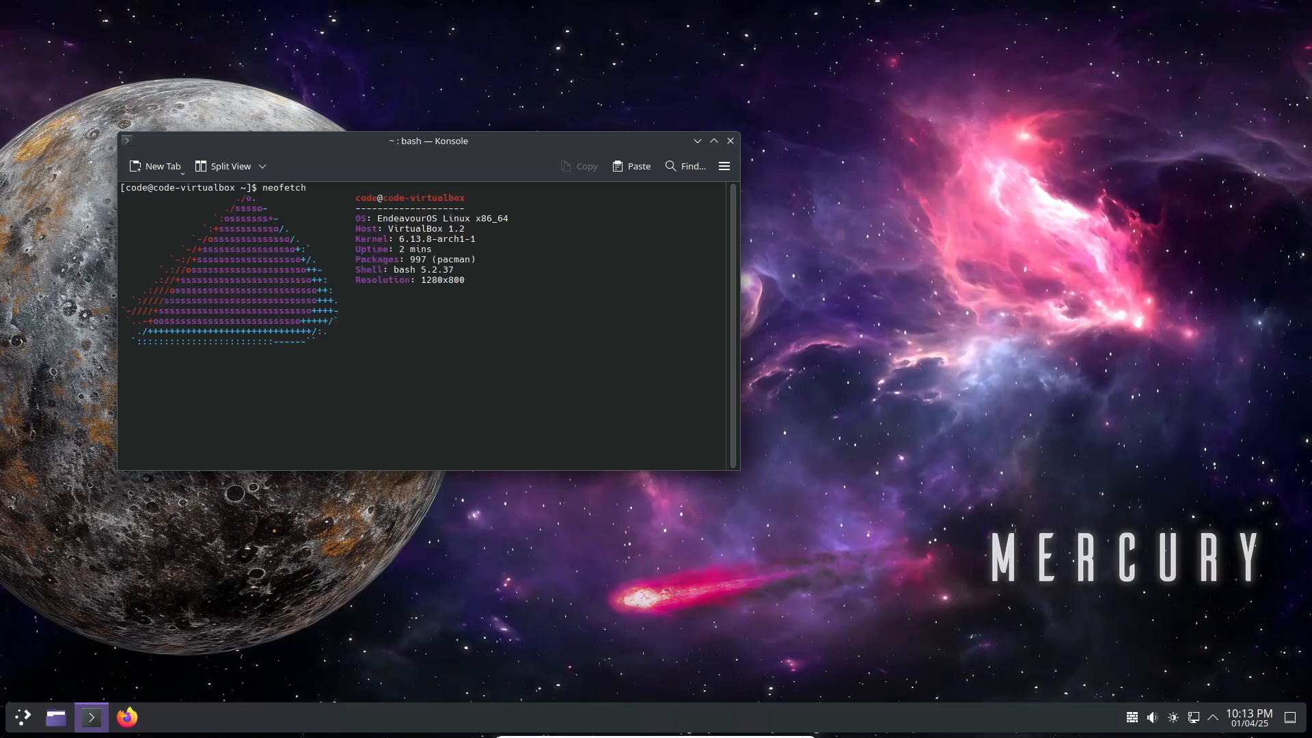
key(Return)
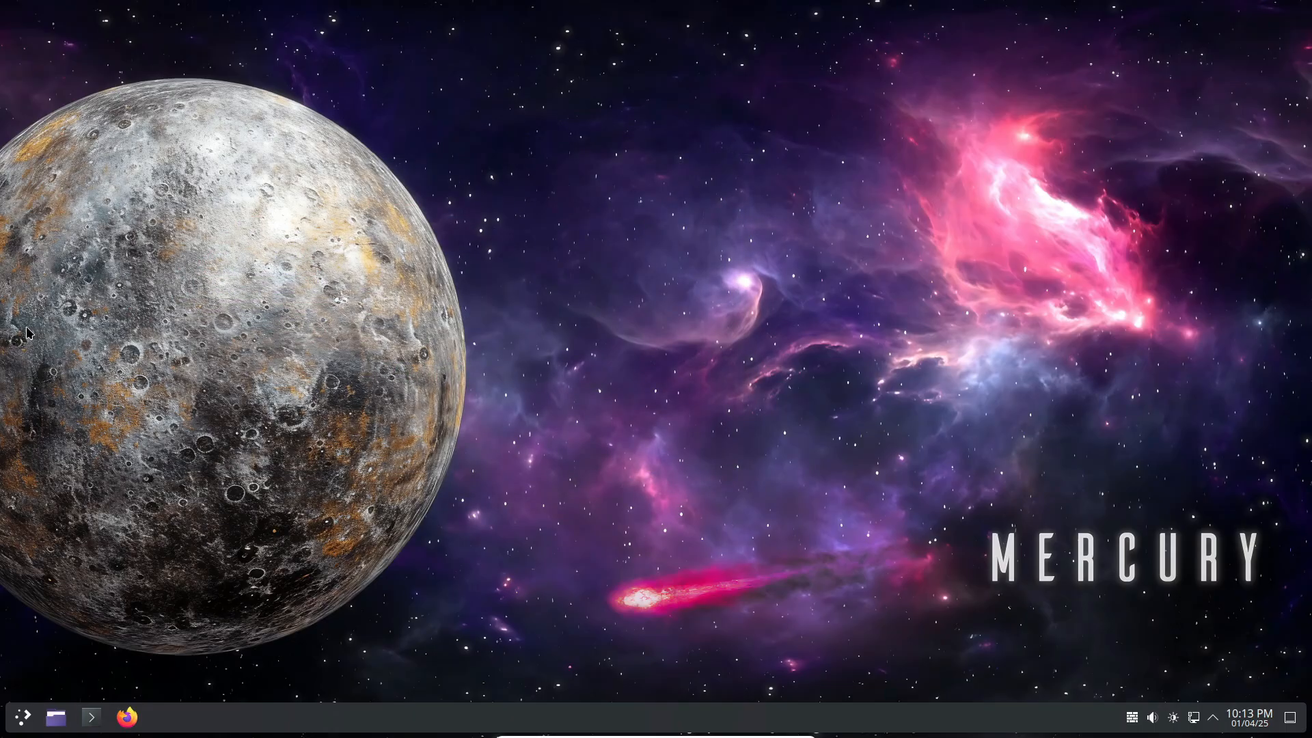
Browse the launcher's All Applications and System categories, then start System Settings
click(22, 716)
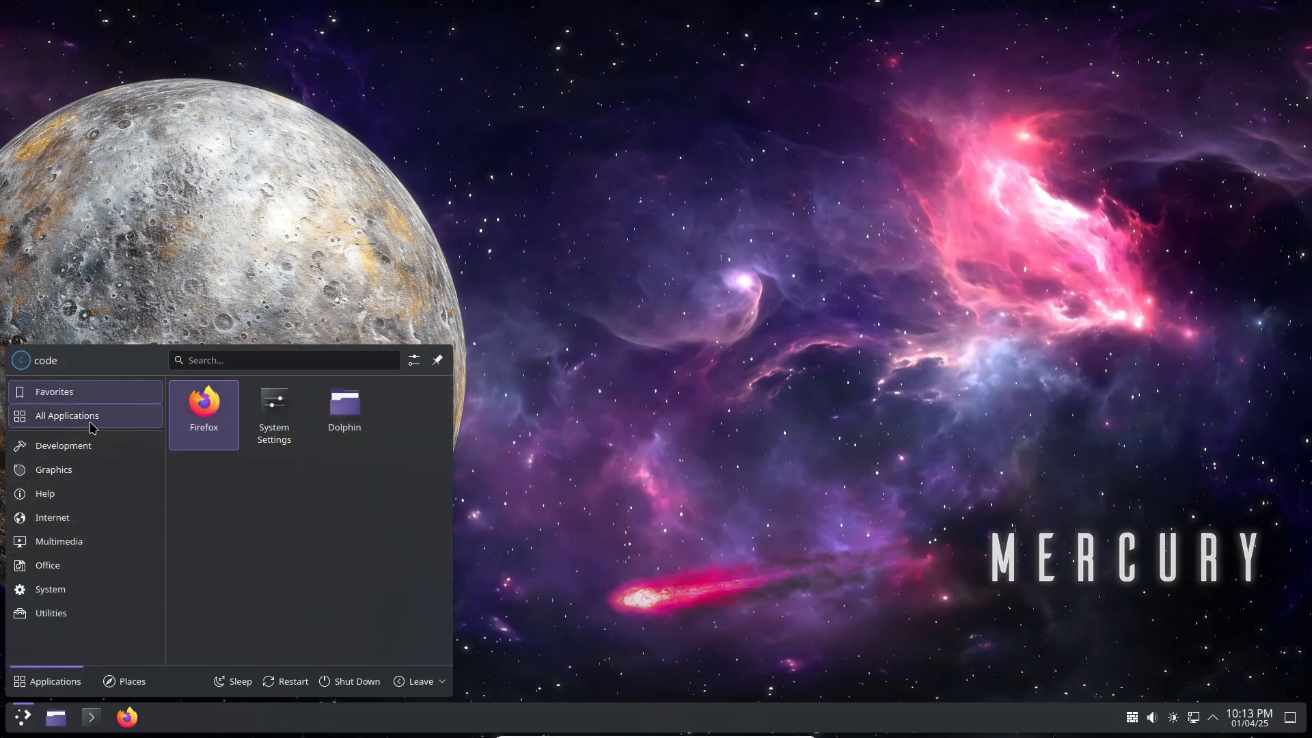
click(67, 415)
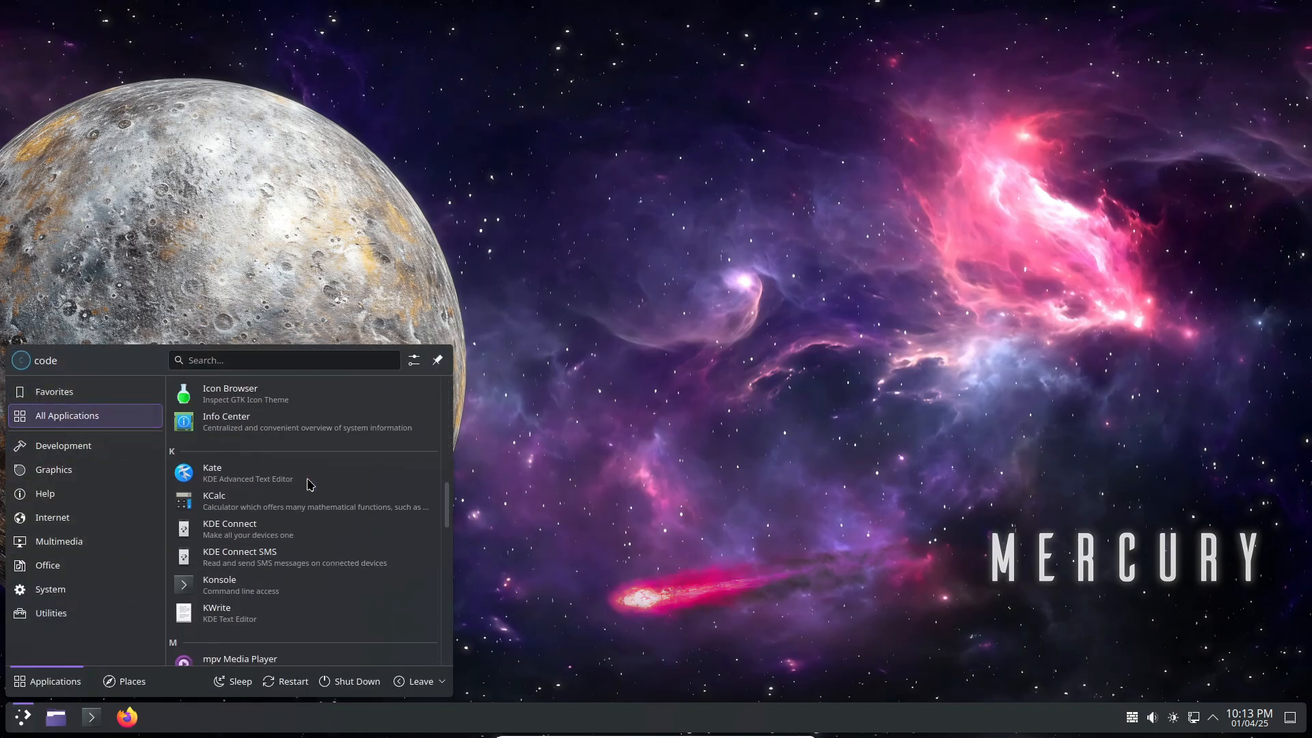
scroll(down, 3)
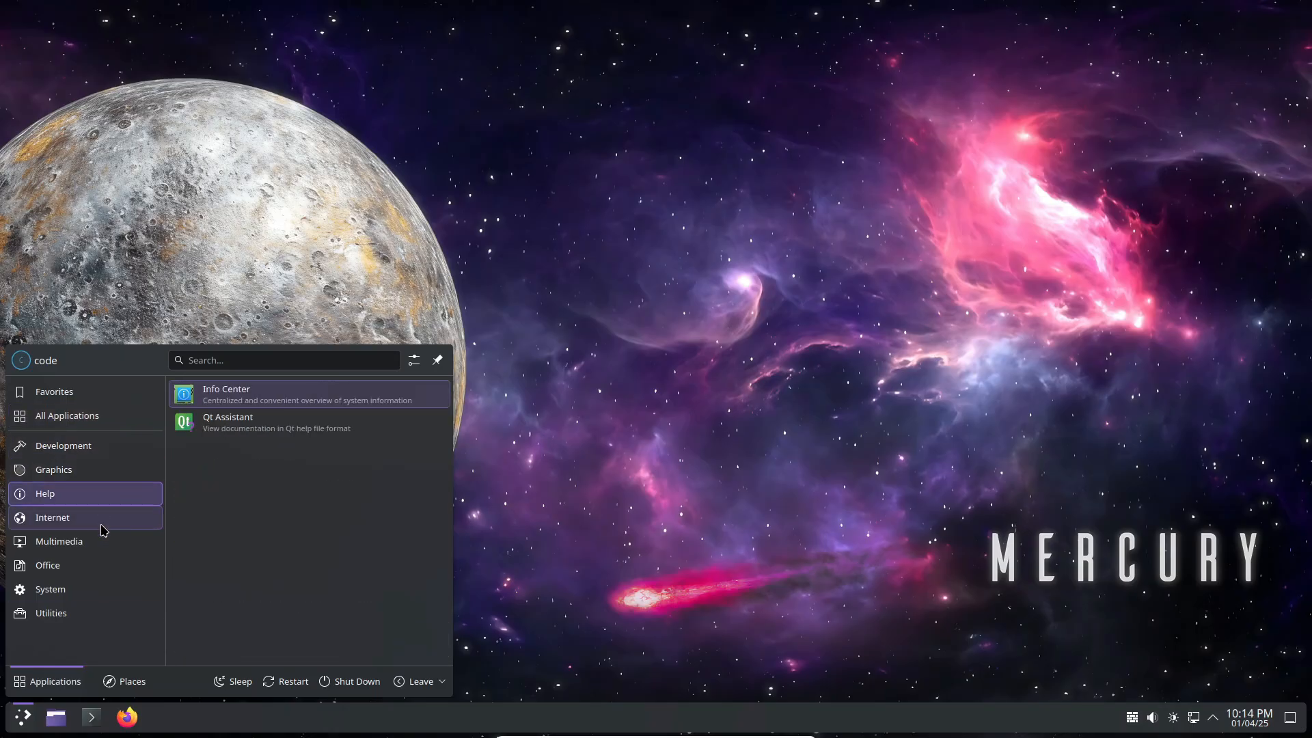
click(50, 589)
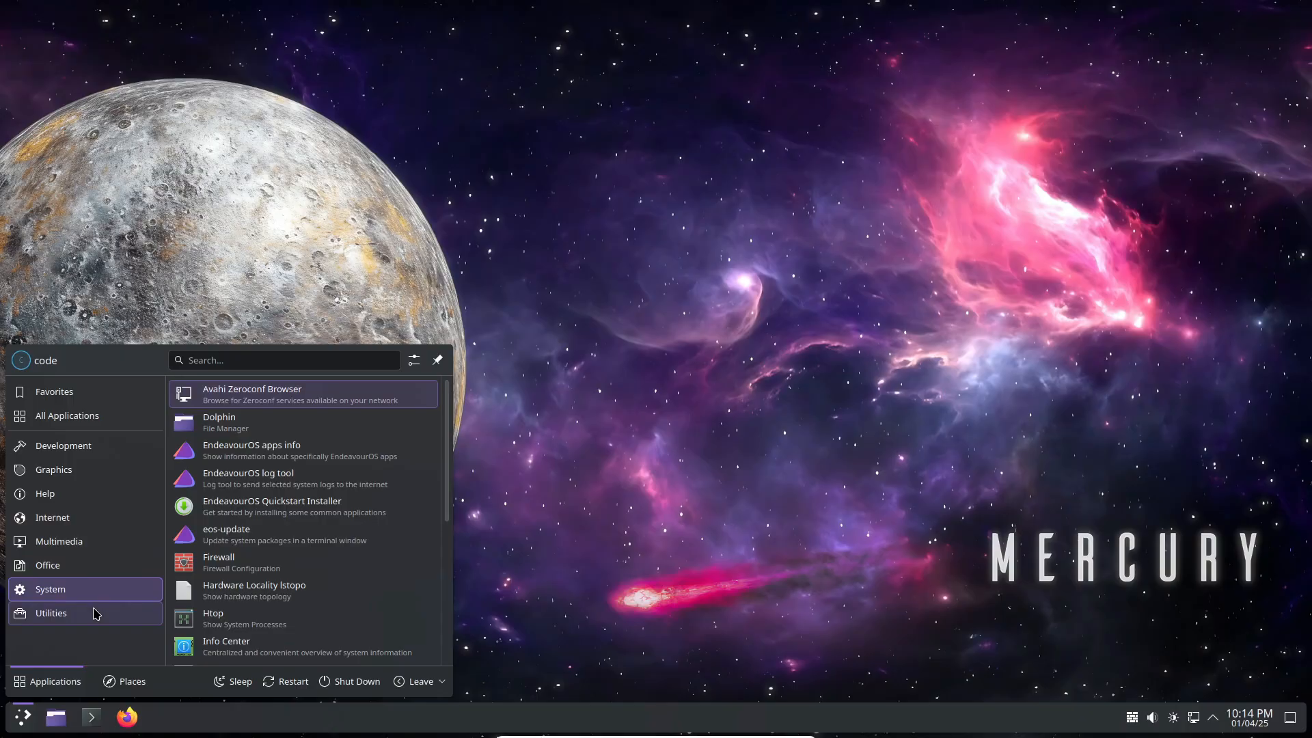
scroll(down, 3)
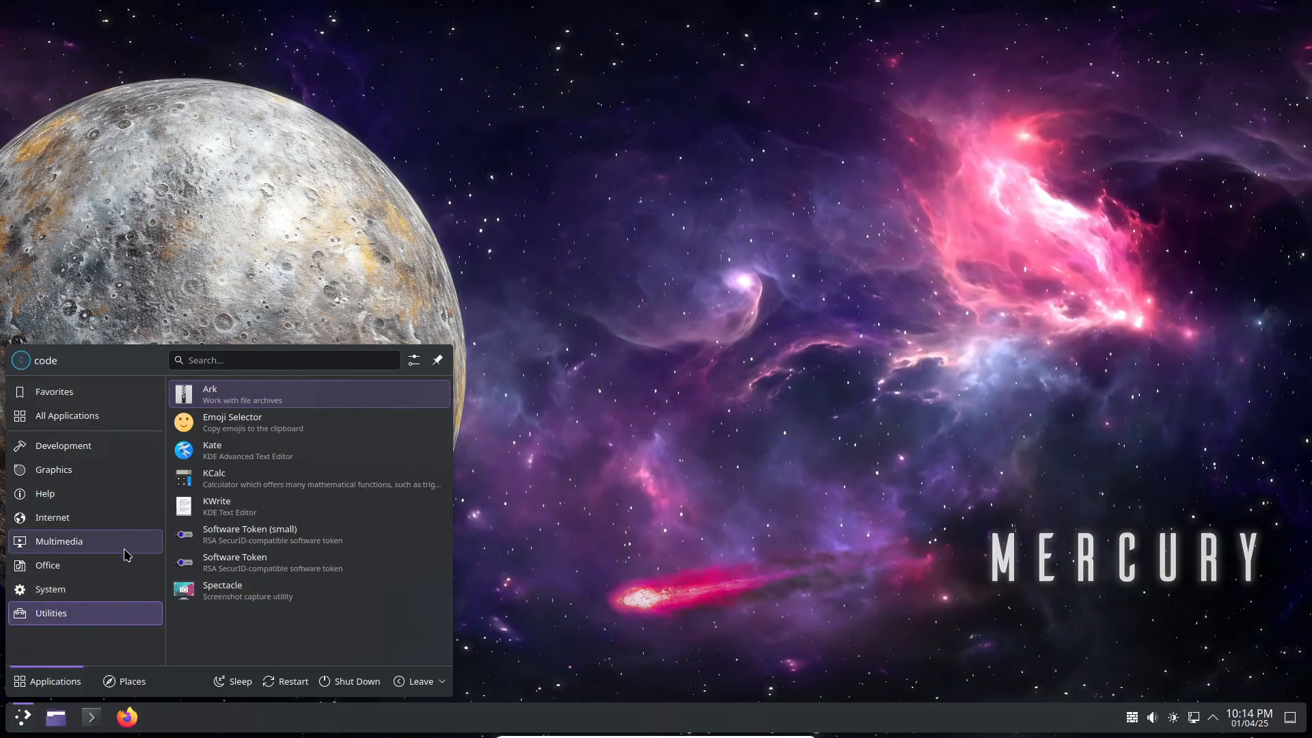
click(49, 589)
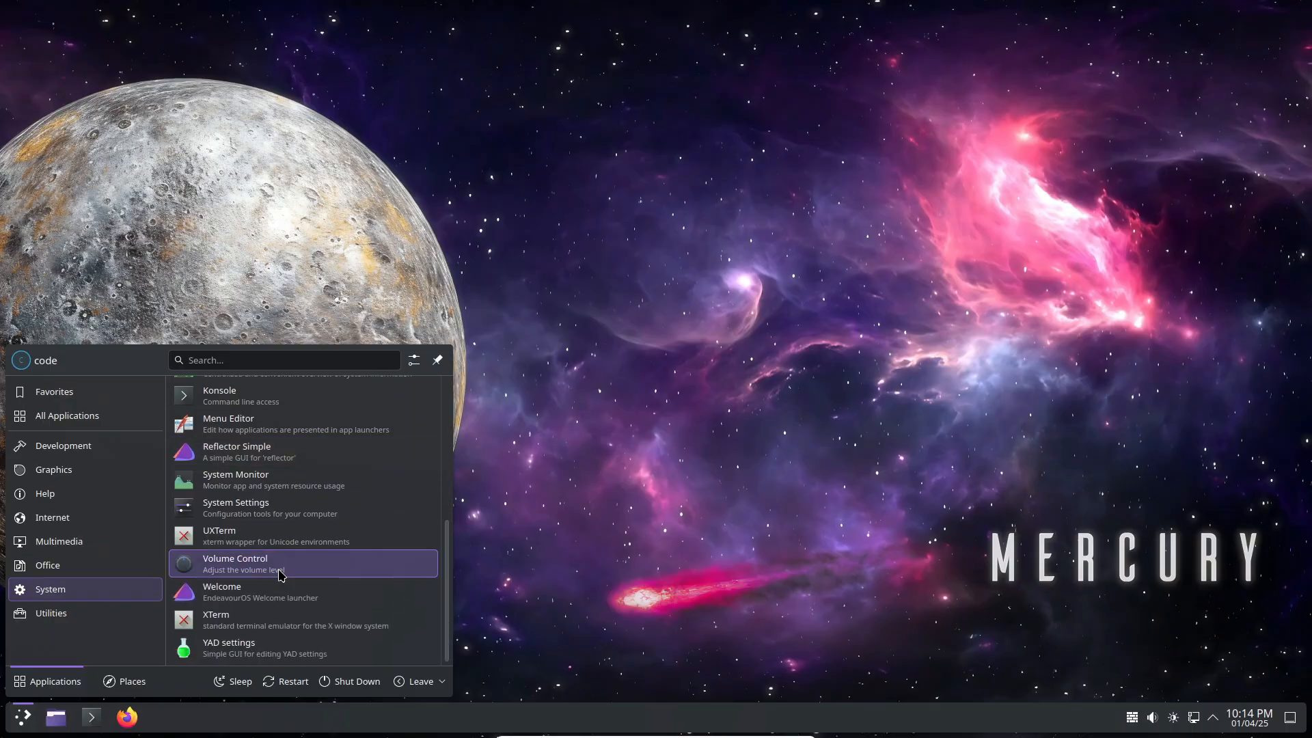
scroll(down, 3)
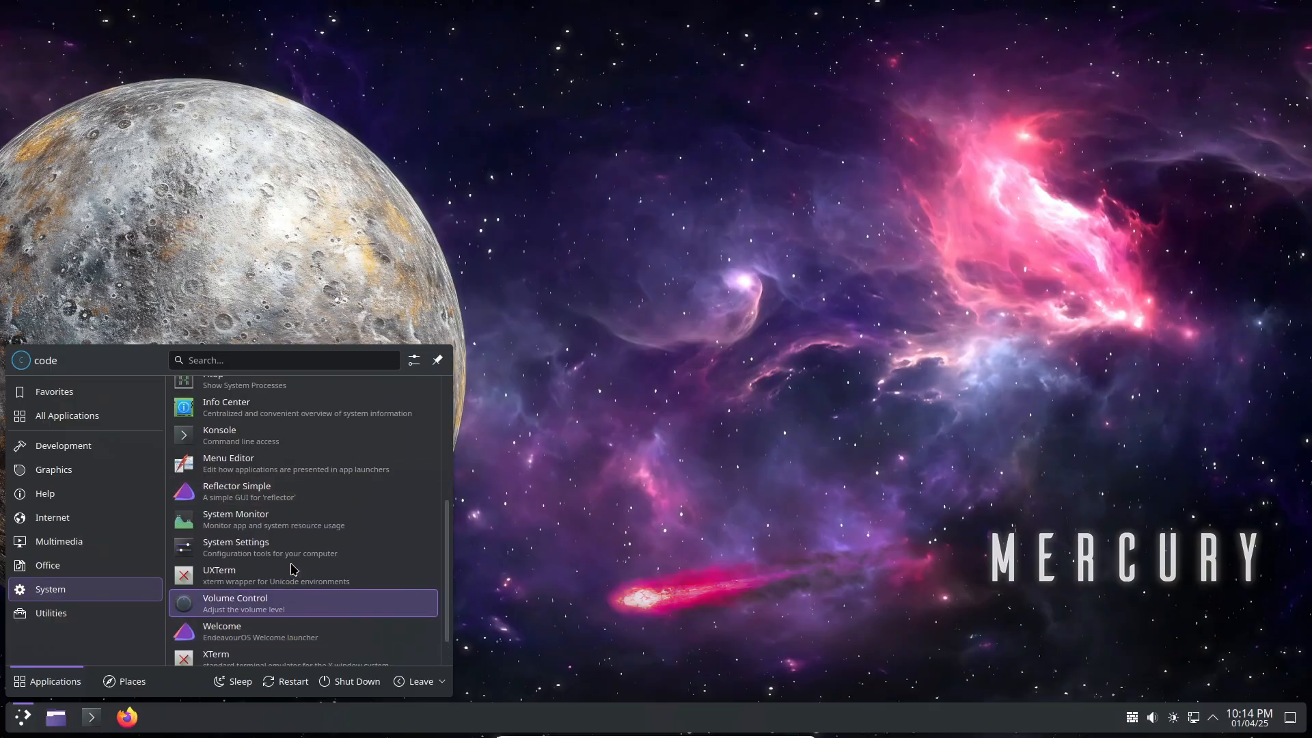
click(235, 547)
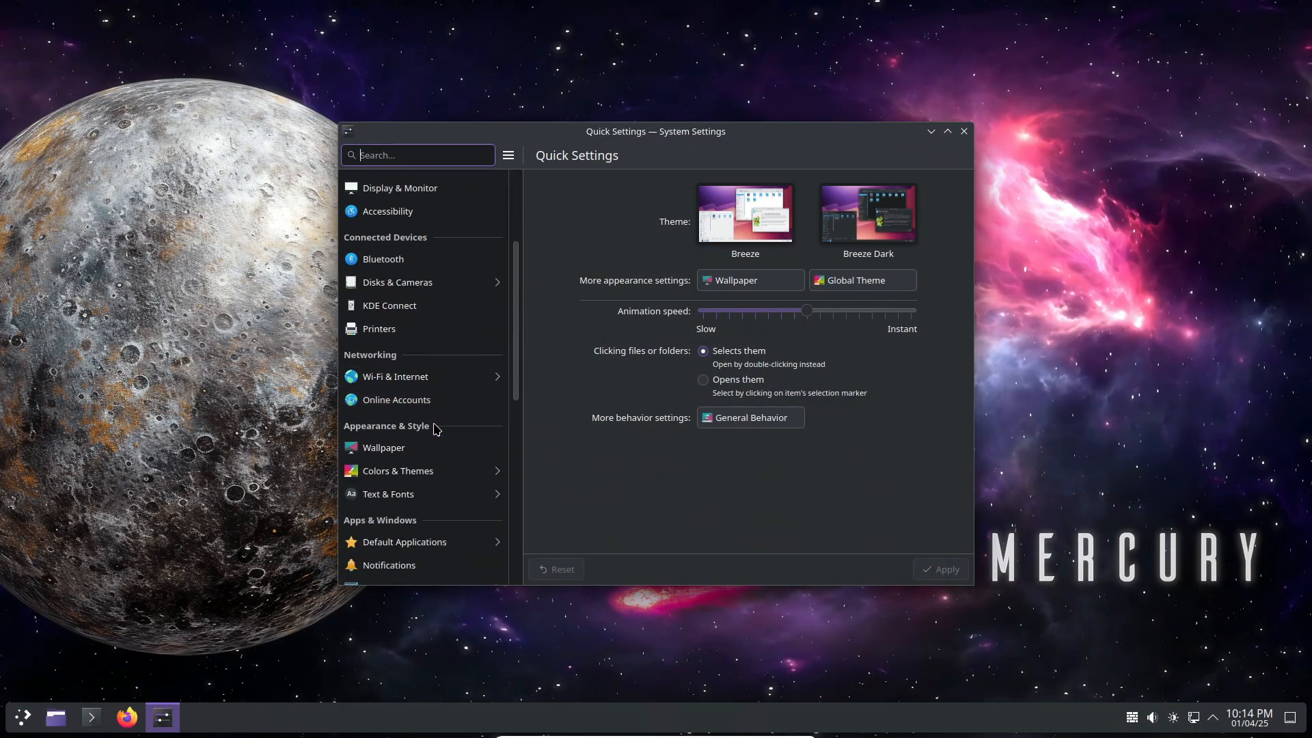
View About this System, close settings, then peek at the network applet and dismiss it
click(400, 467)
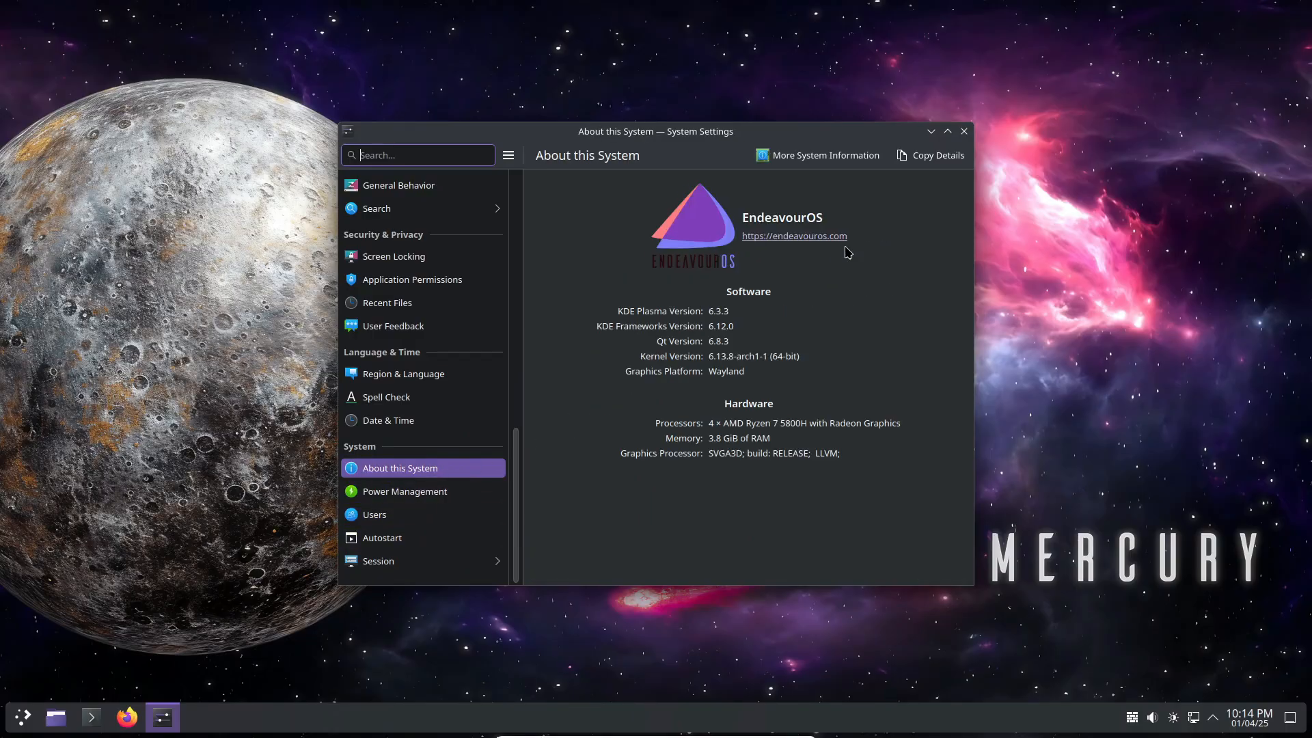
click(962, 132)
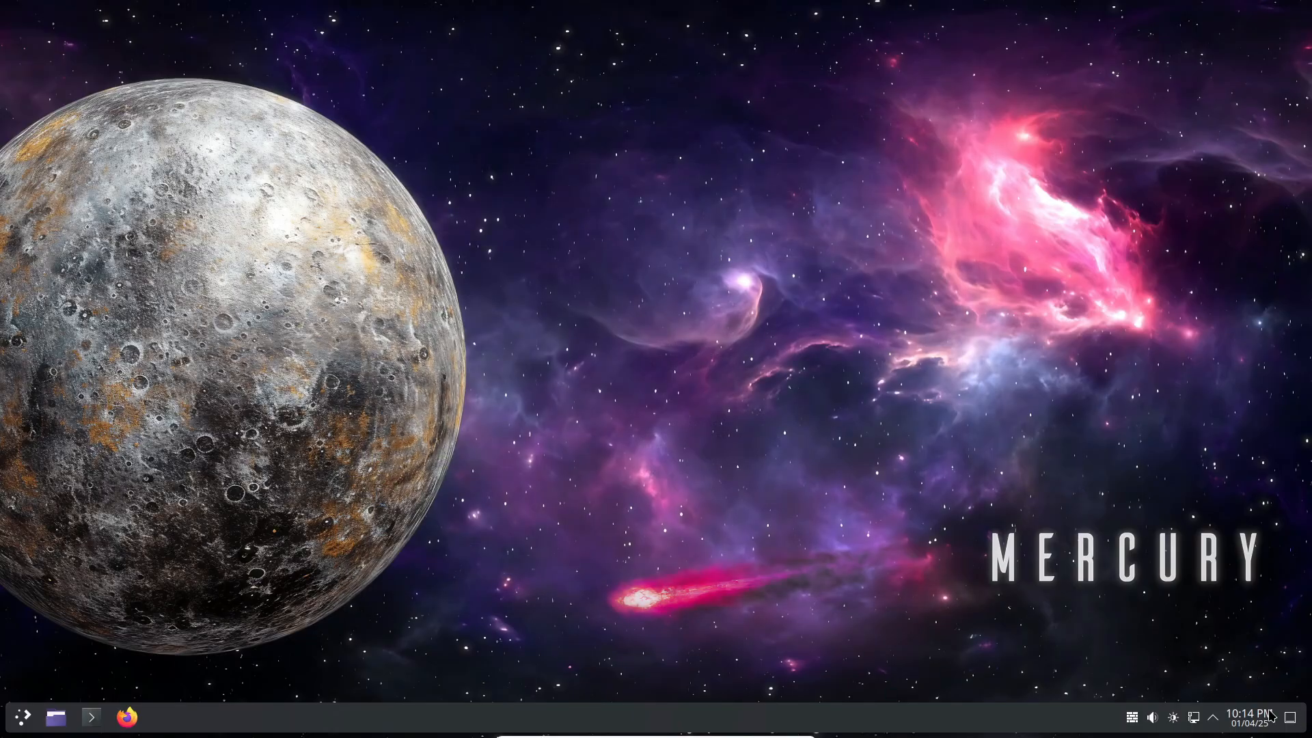
click(1193, 717)
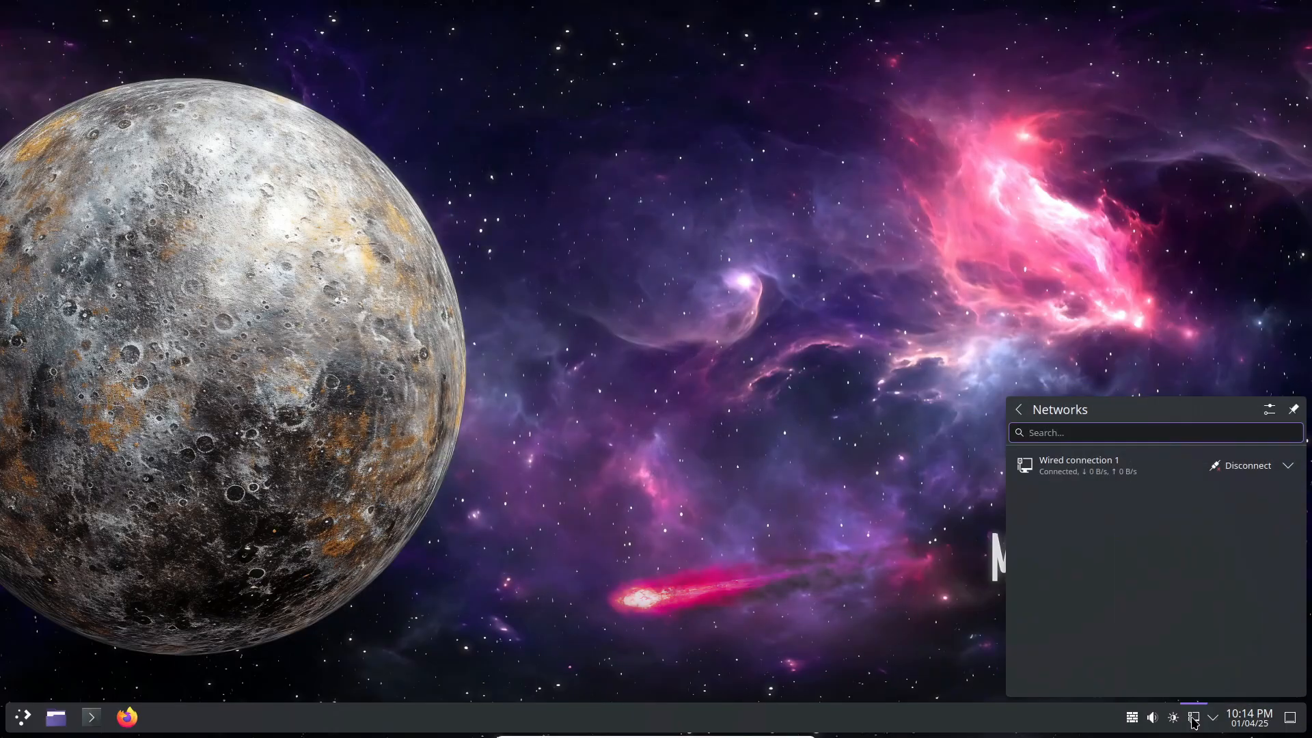
click(1192, 717)
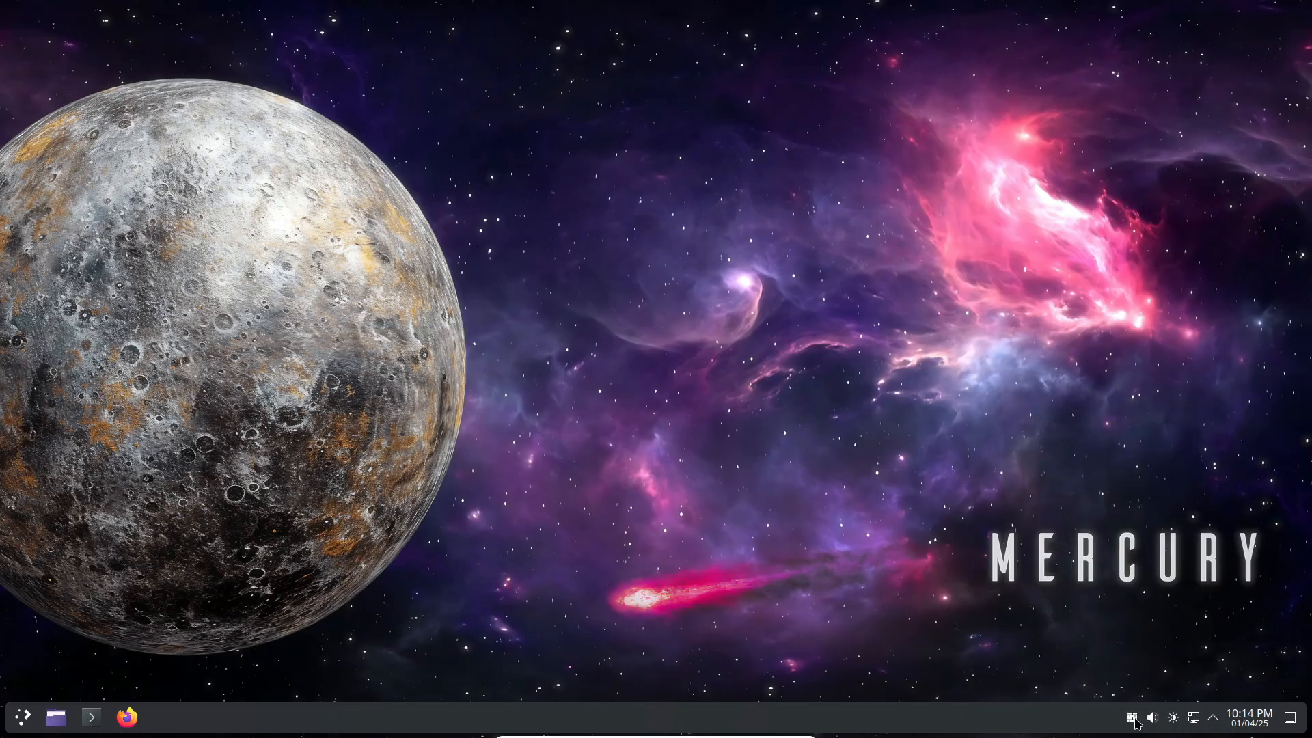
mouse_move(1292, 707)
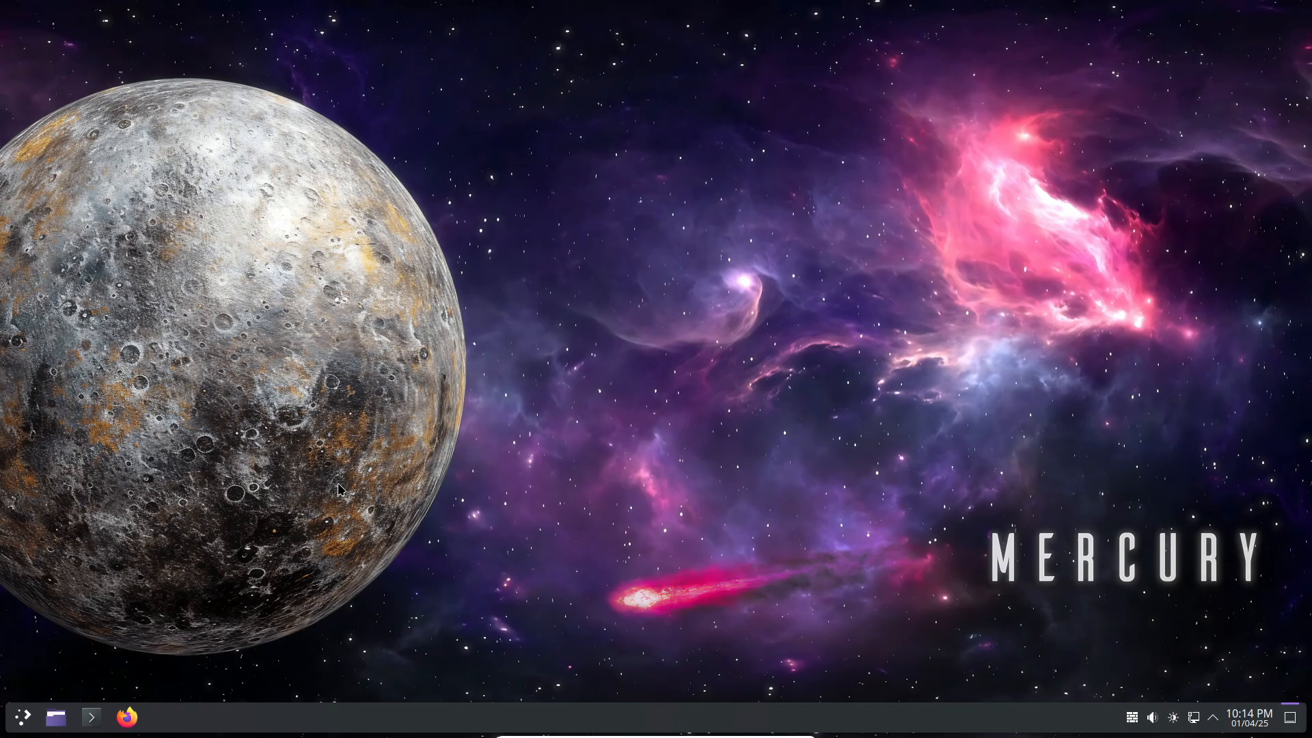
mouse_move(277, 483)
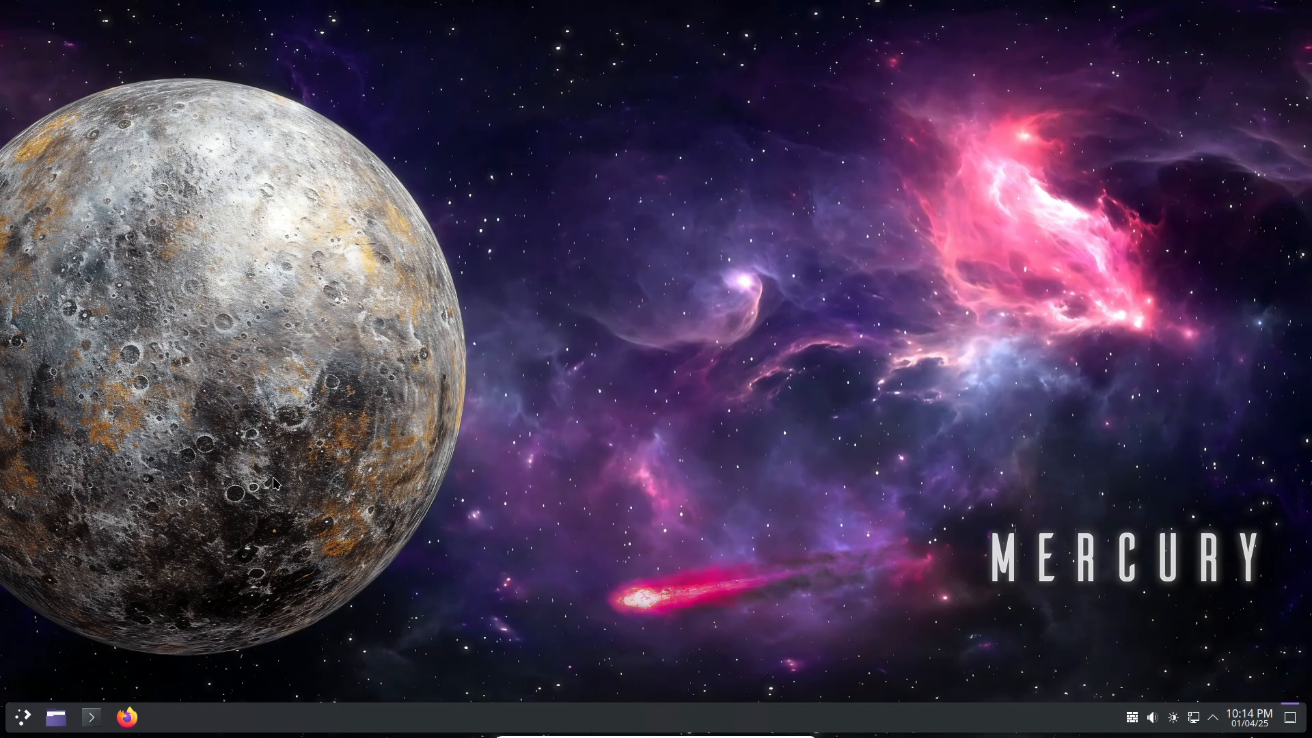
mouse_move(37, 704)
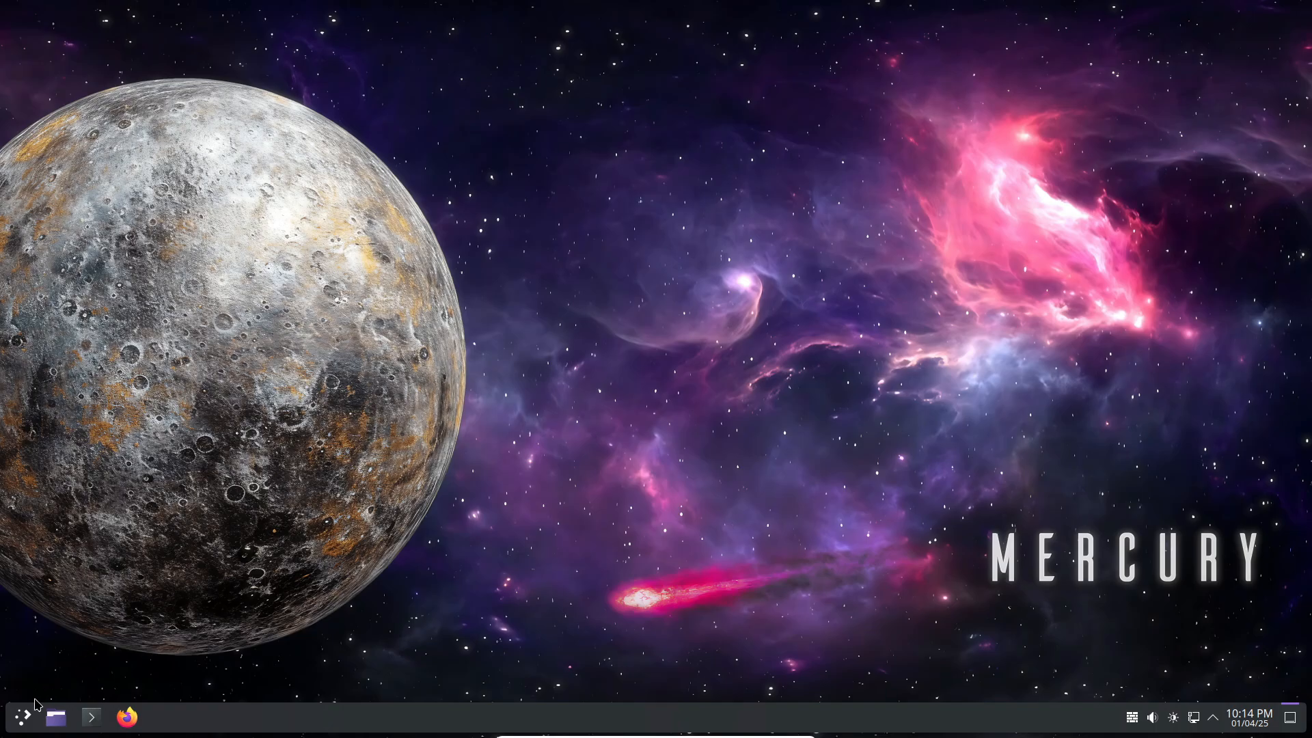
click(56, 717)
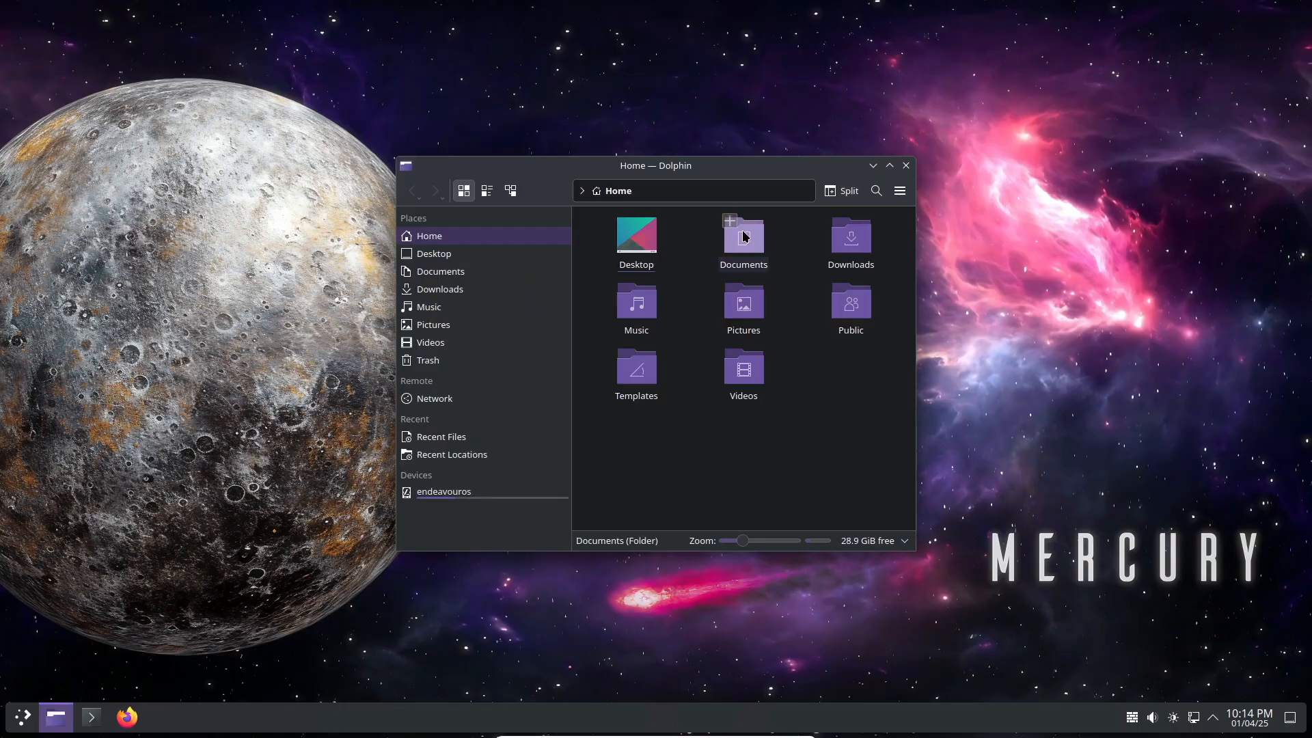
click(900, 190)
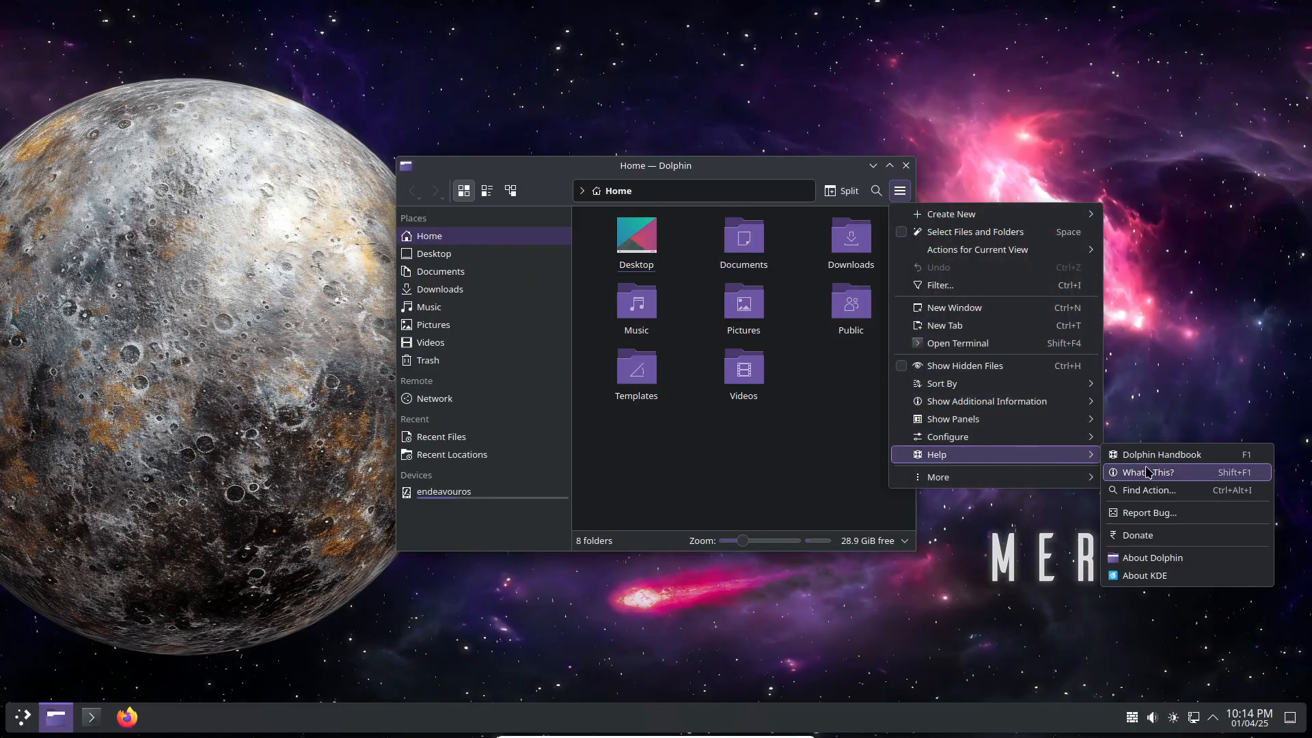
click(1152, 557)
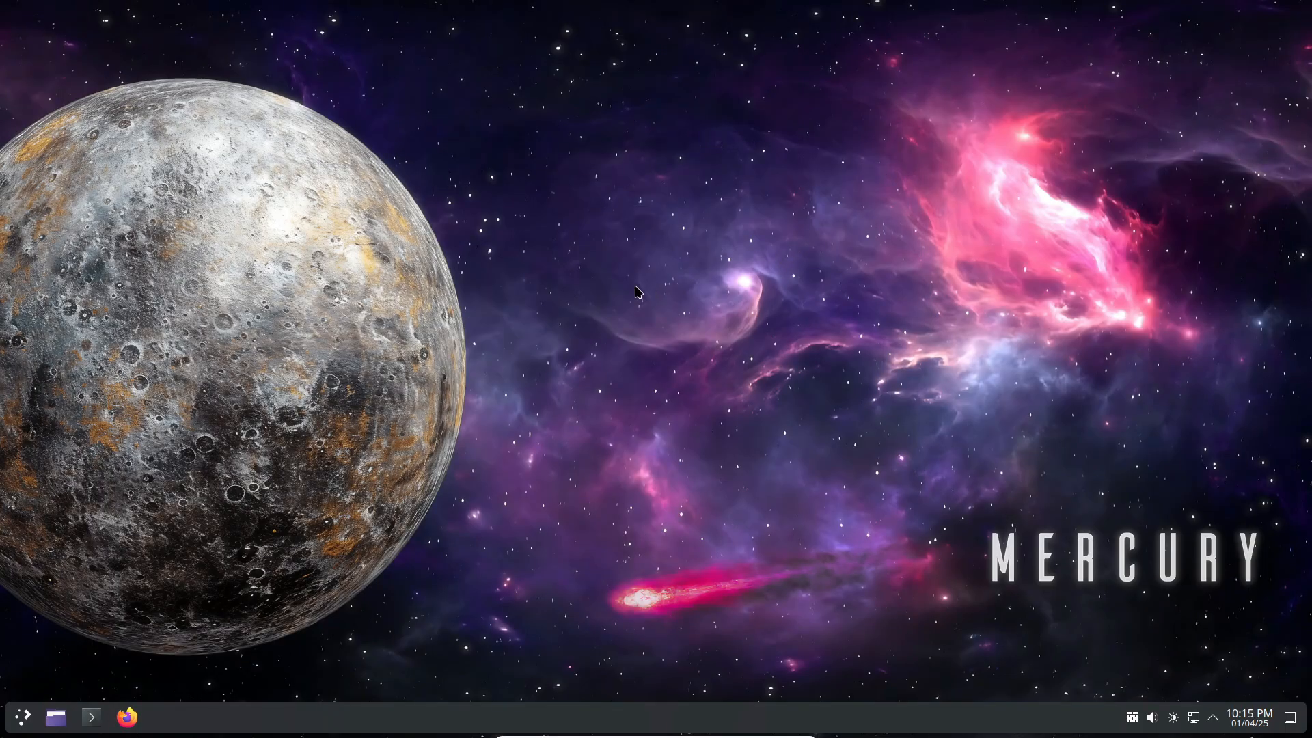
mouse_move(199, 597)
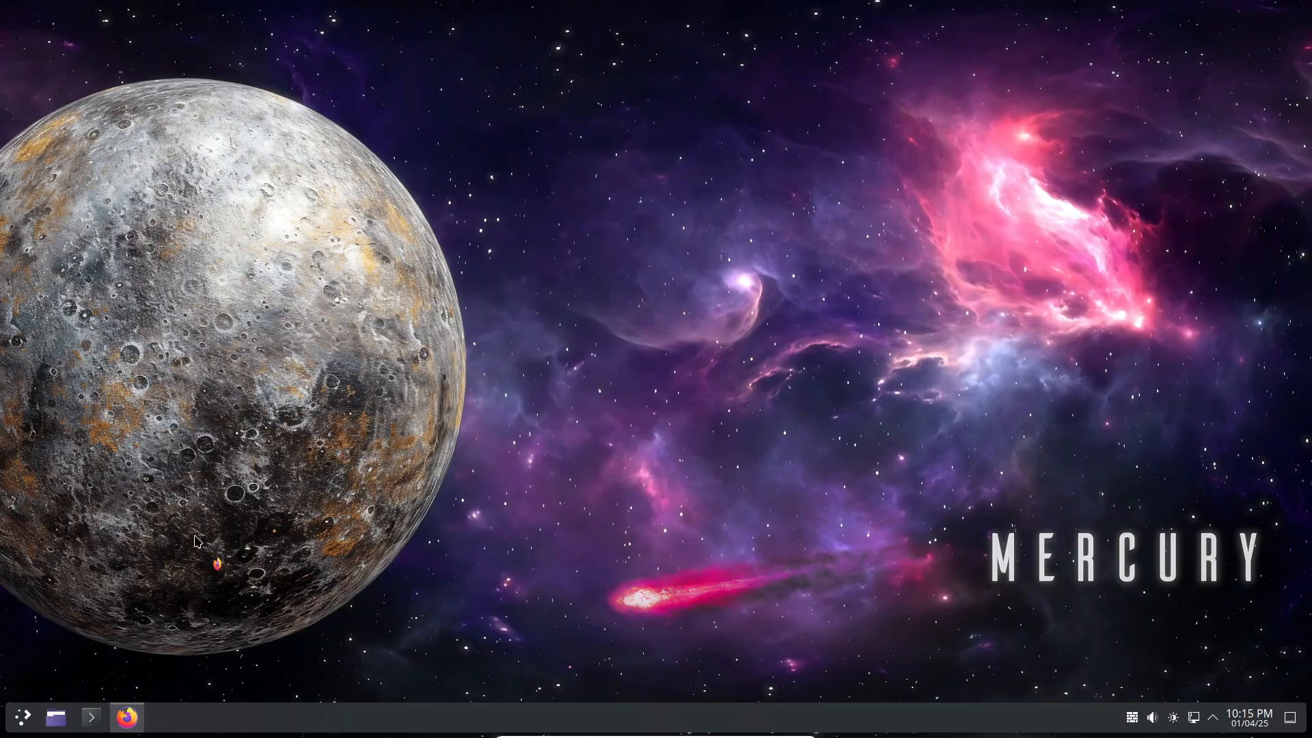
Launch Firefox, check version 136.0.4 in About Firefox, then close the browser
click(127, 717)
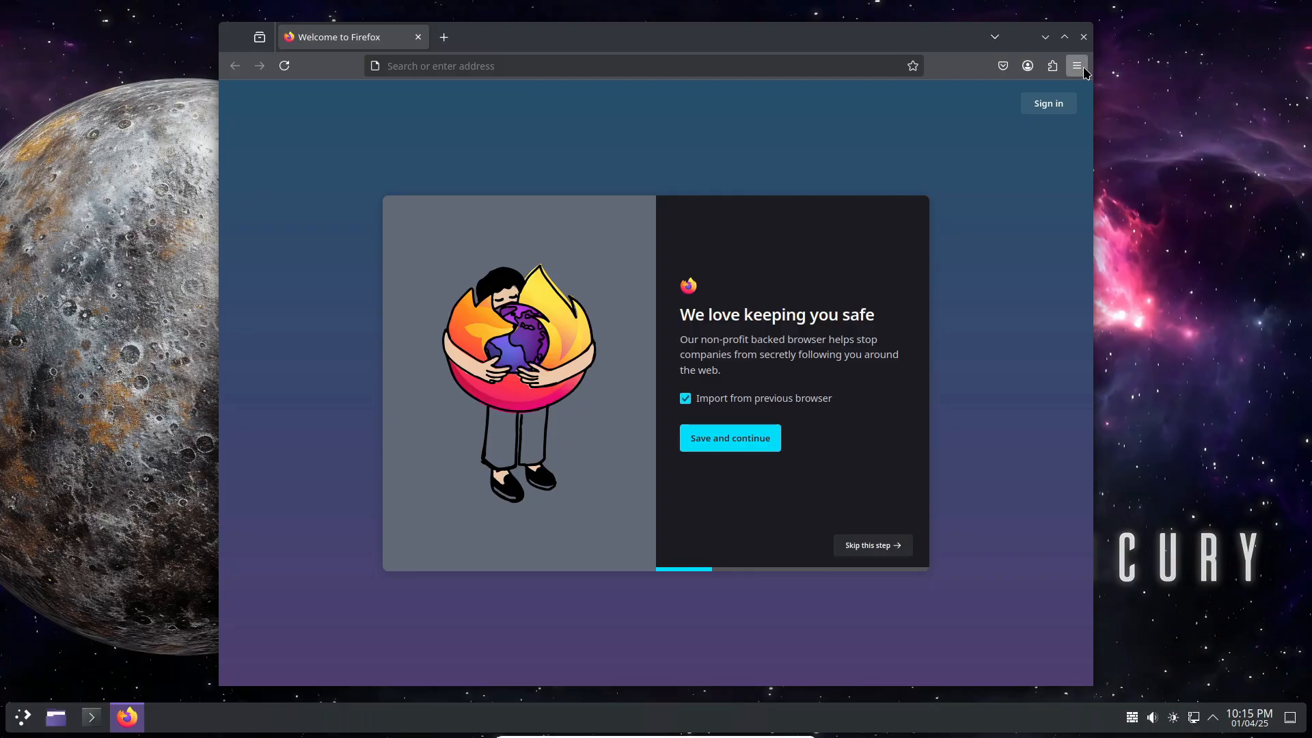
click(1077, 66)
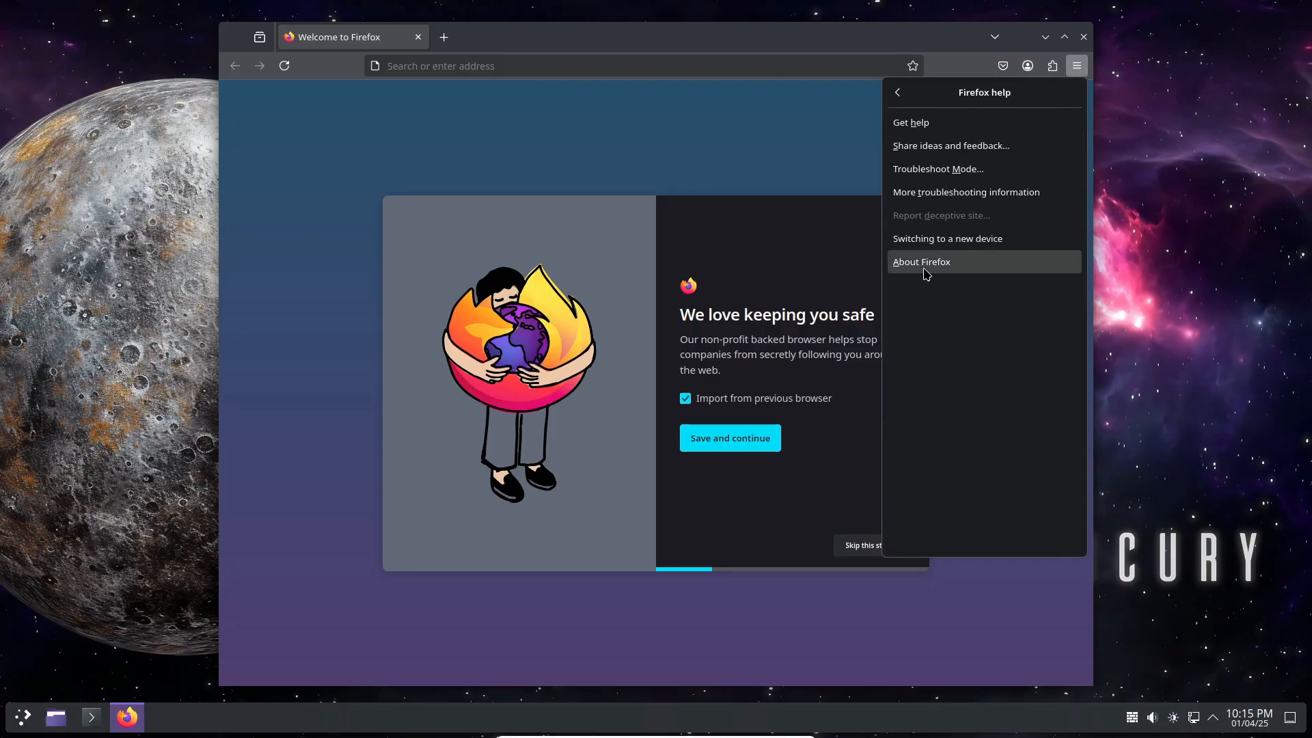
click(920, 261)
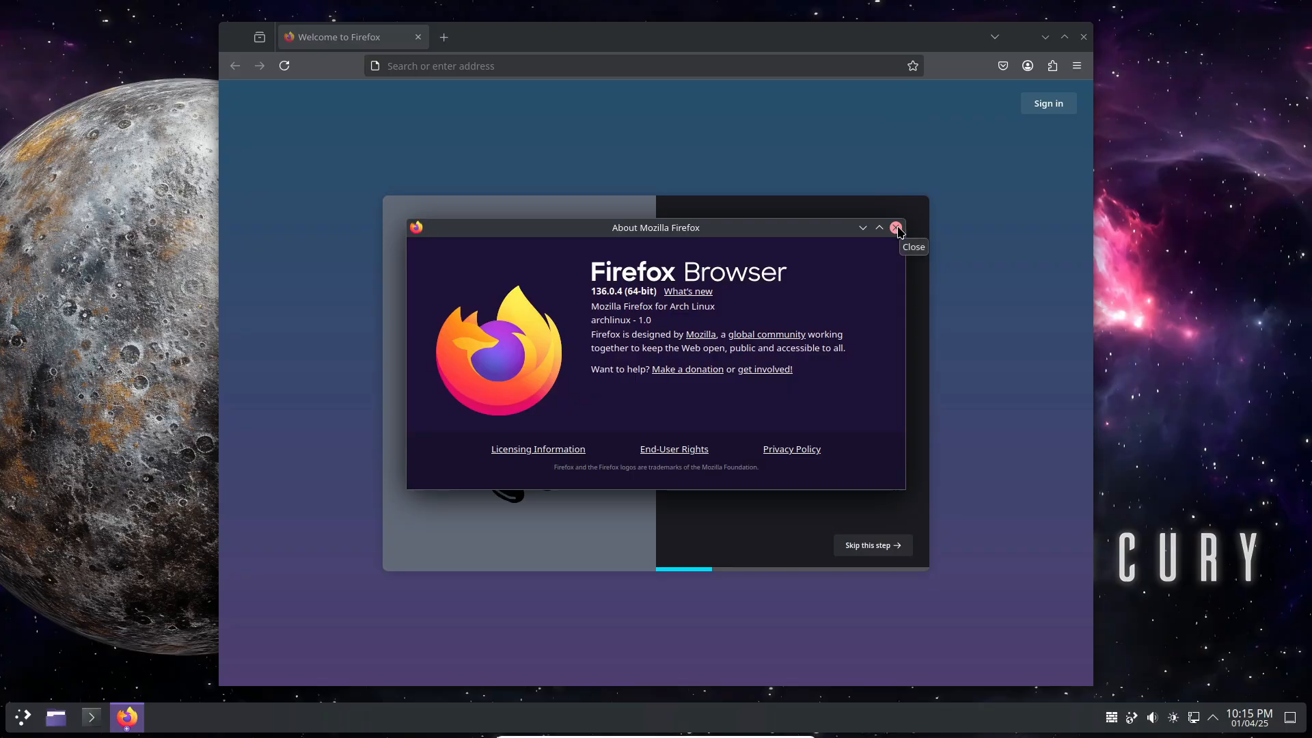
click(895, 226)
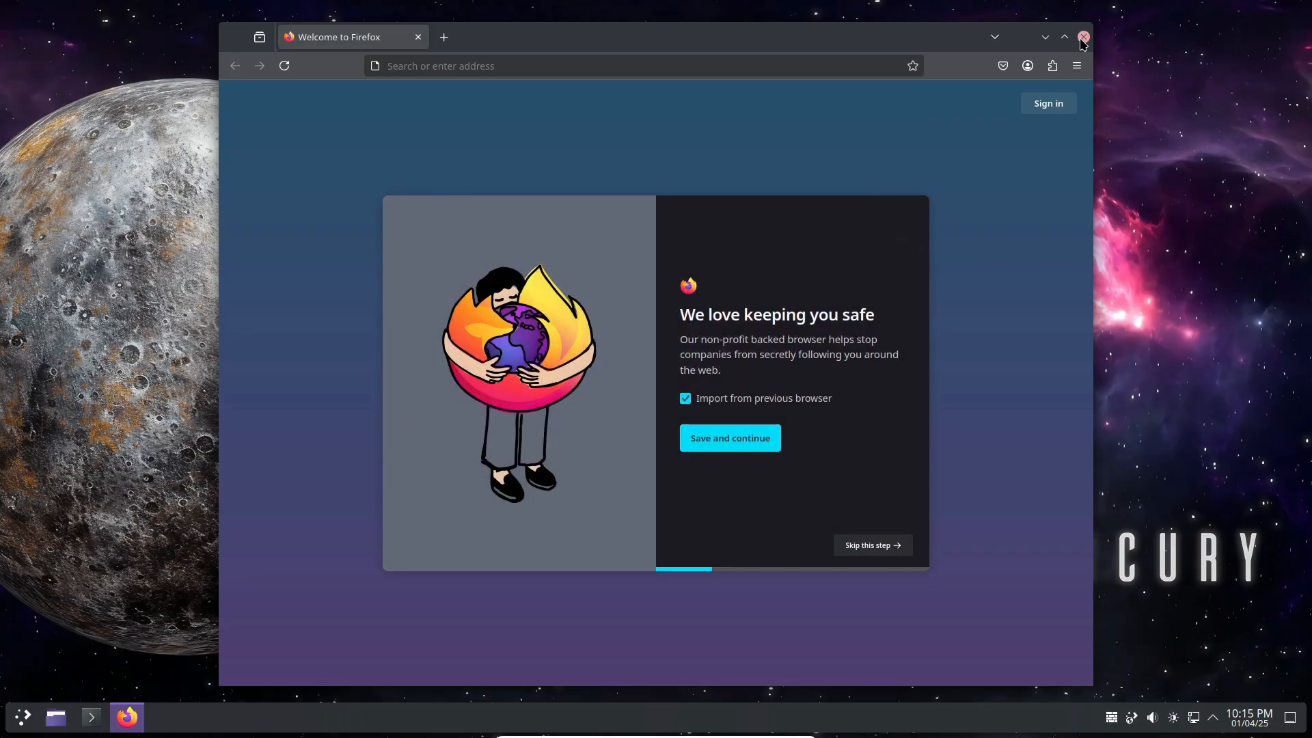
click(1082, 37)
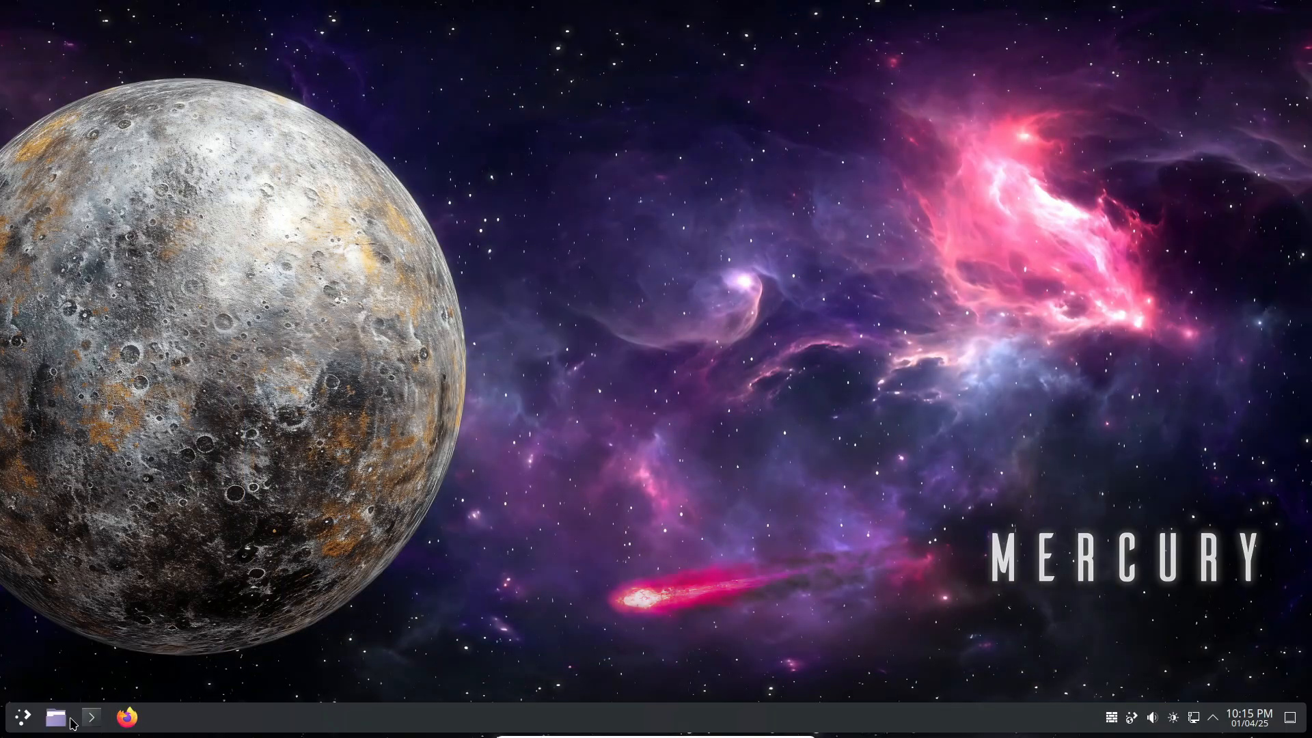
click(22, 717)
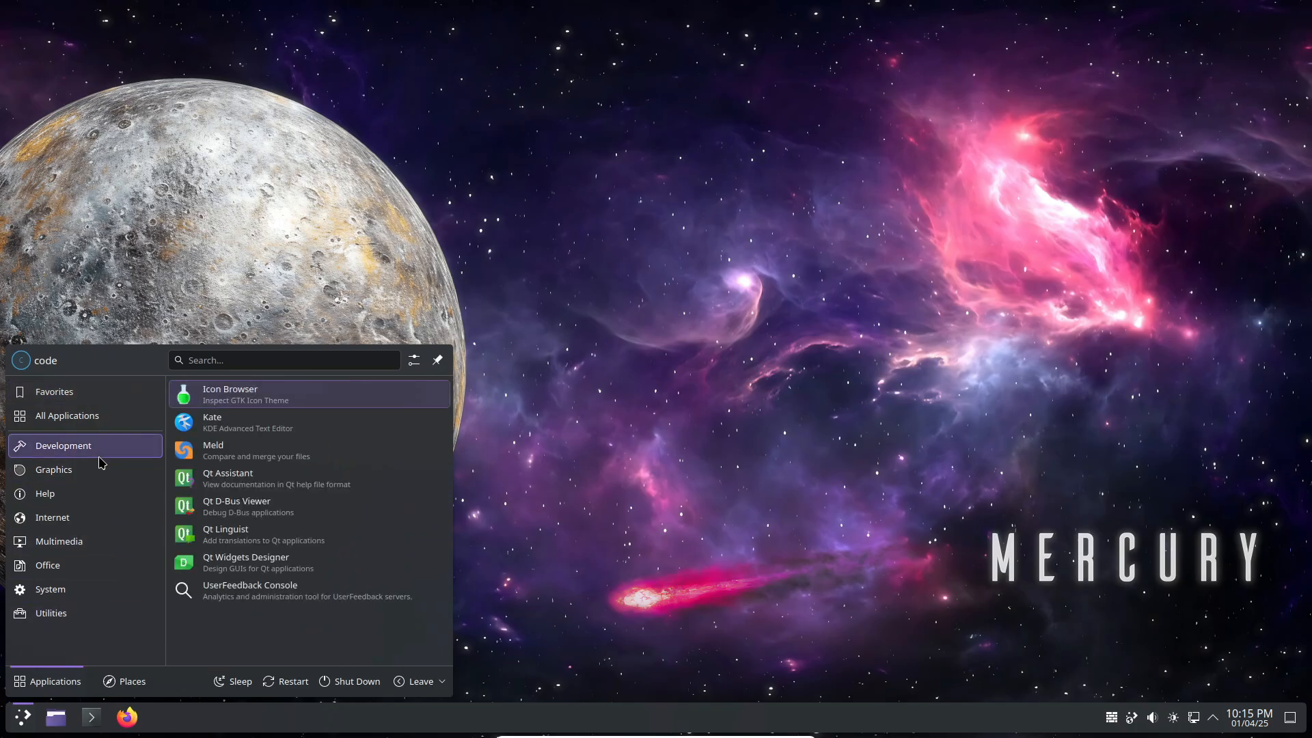
click(44, 493)
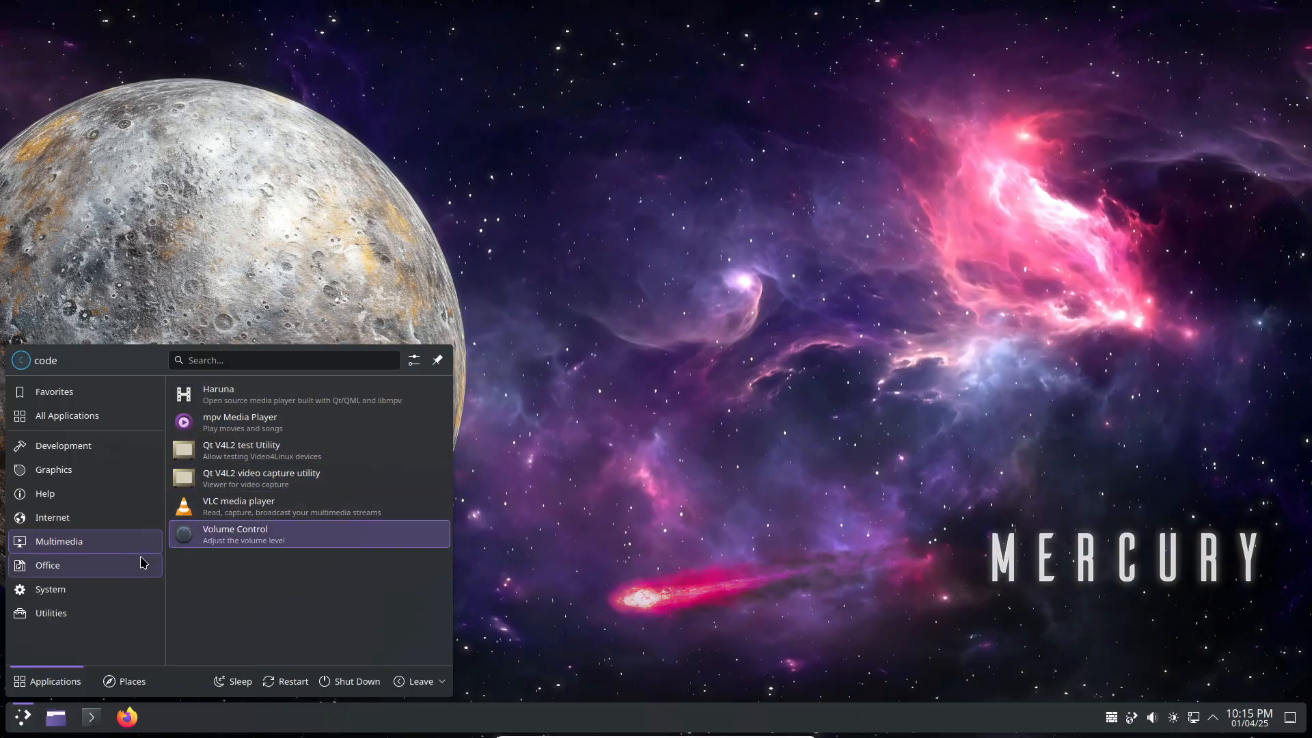
click(49, 589)
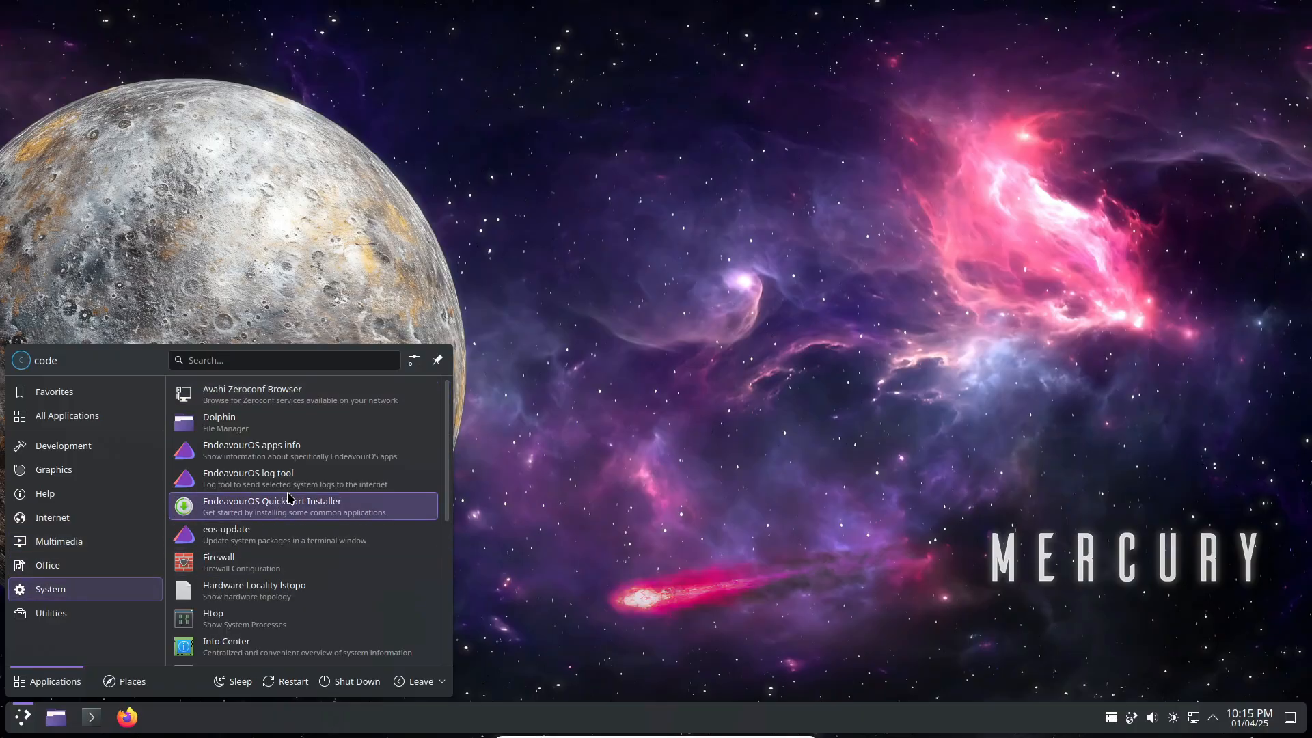
scroll(down, 3)
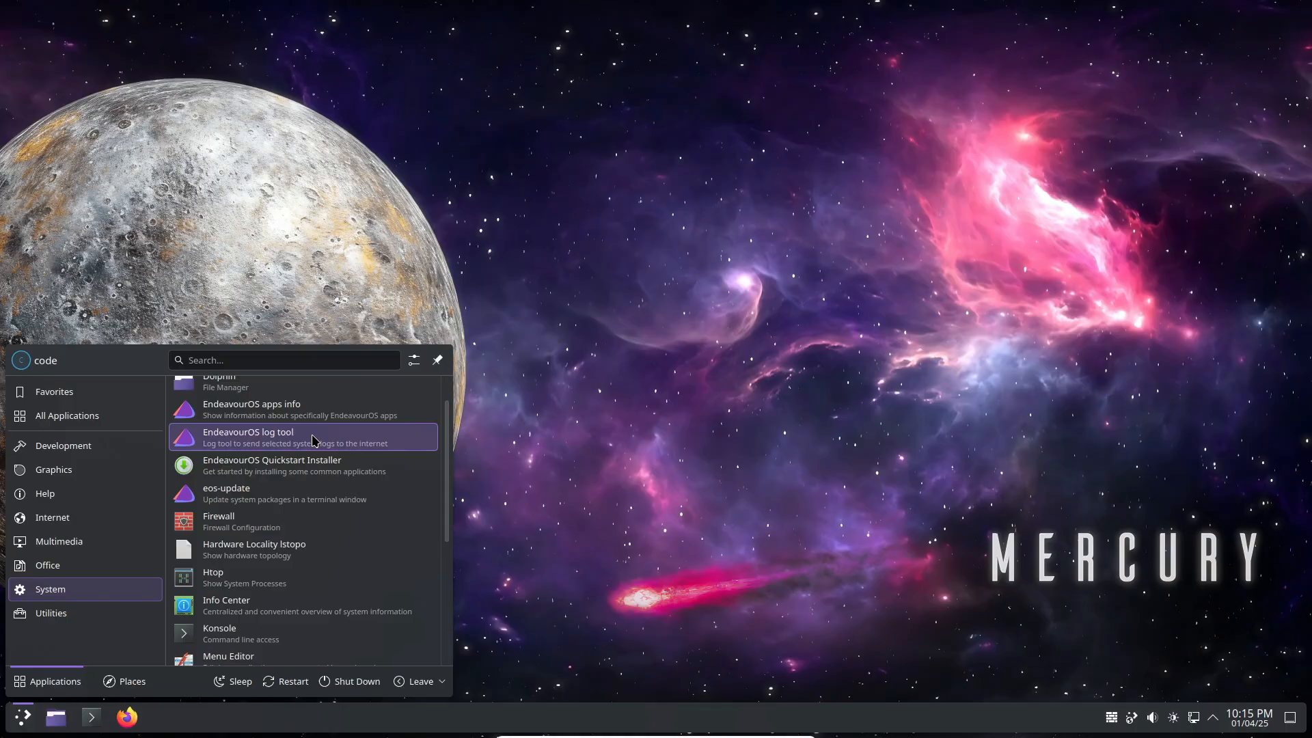
click(247, 436)
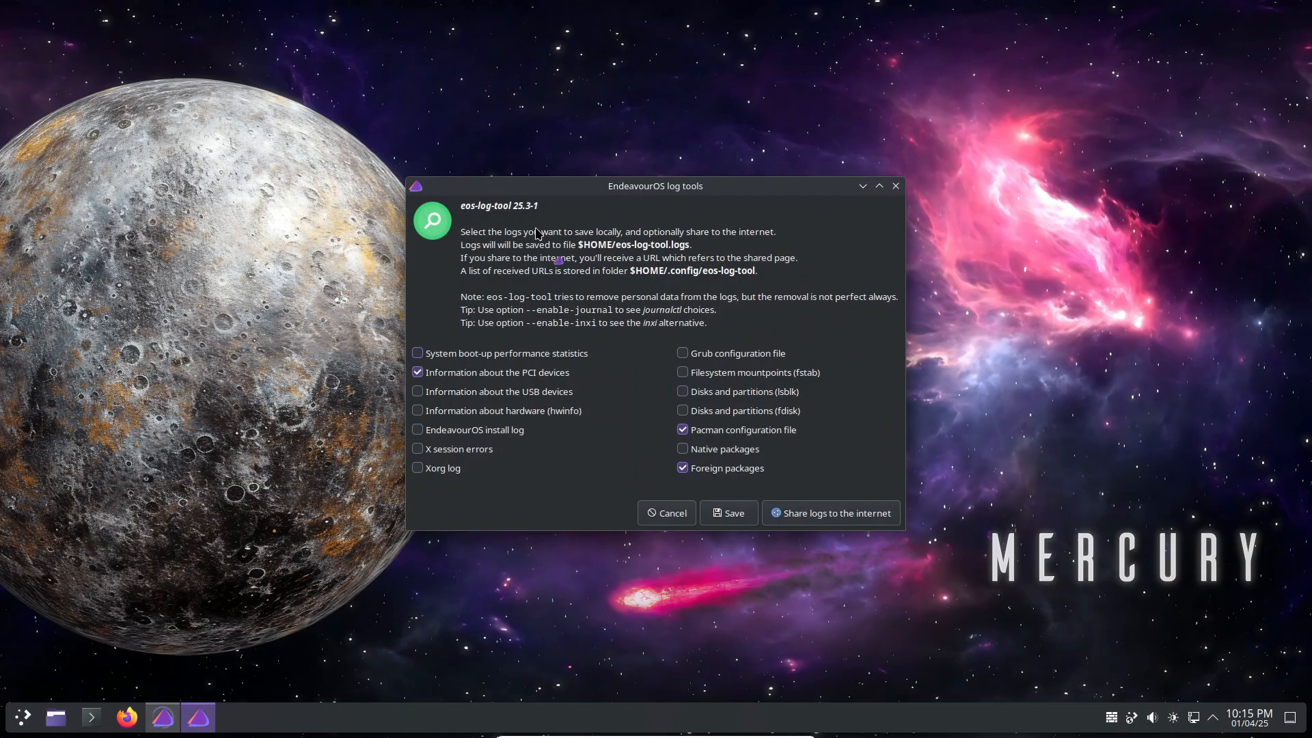
click(665, 513)
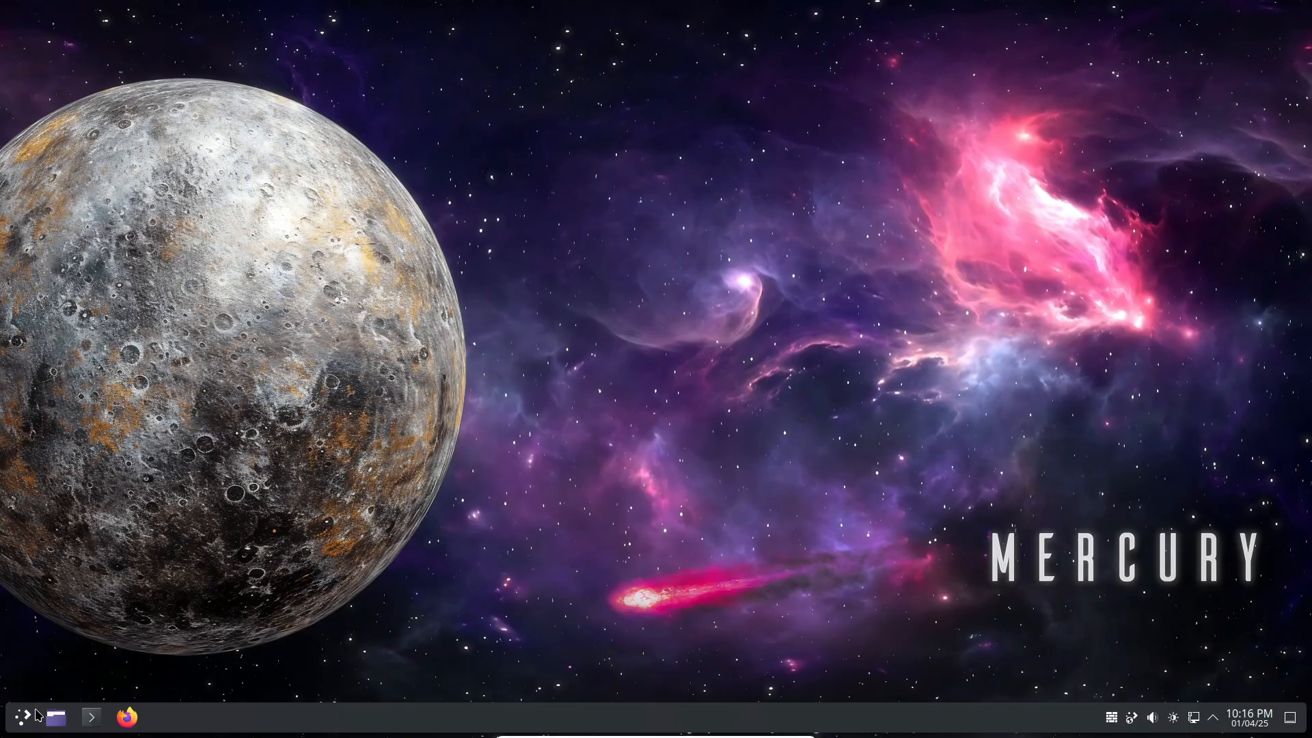
Launch the Kate text editor from the launcher and close it
click(8, 716)
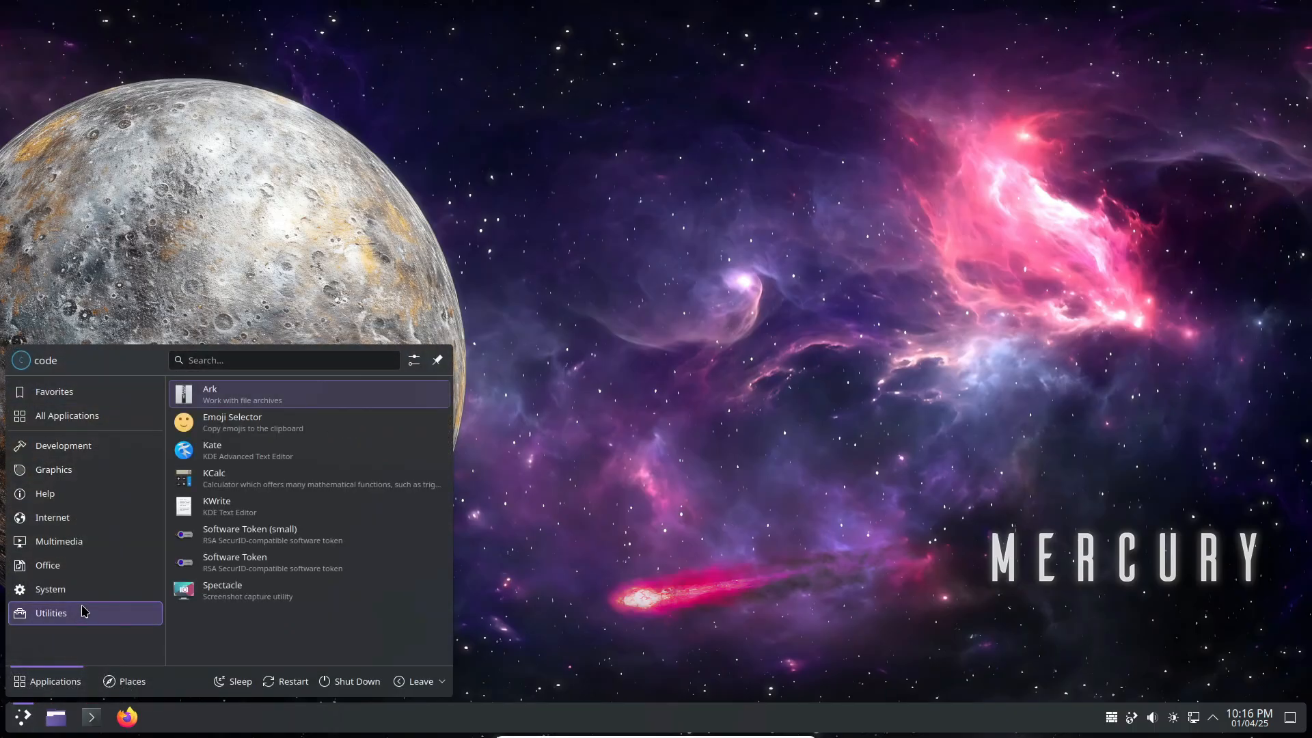
click(212, 450)
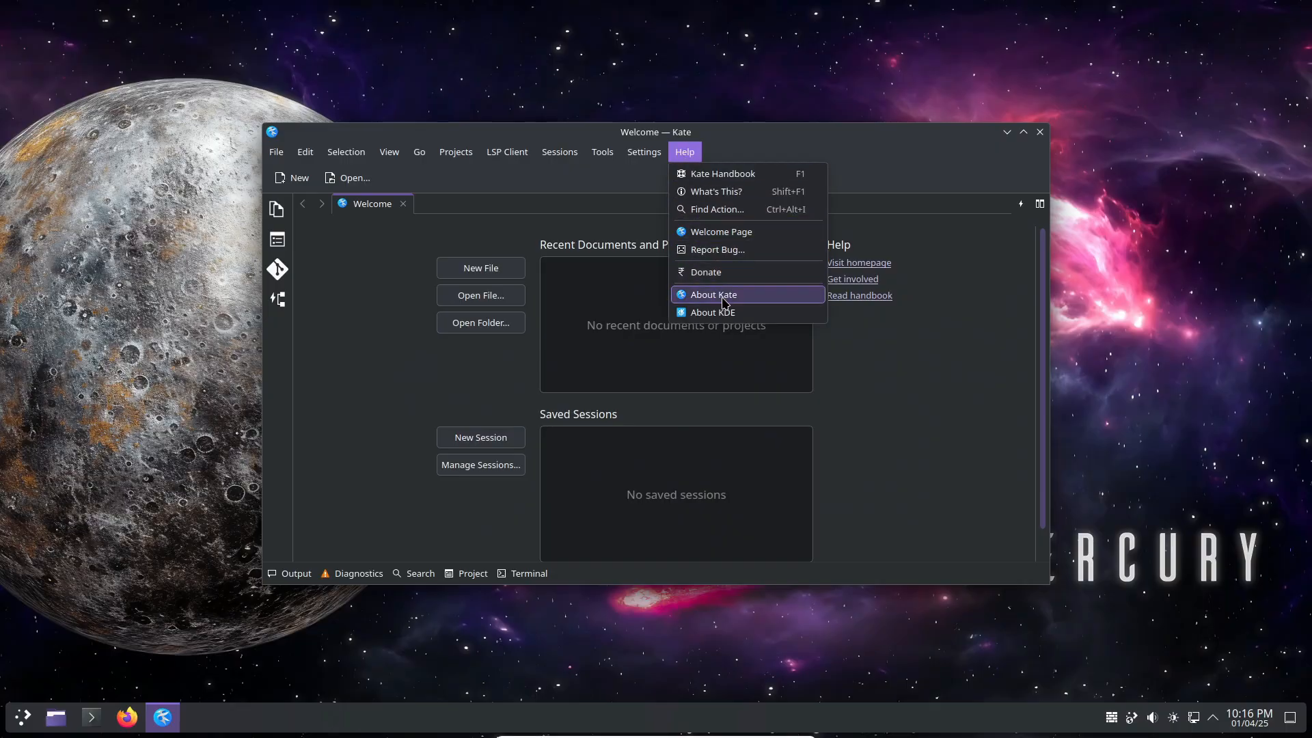
click(1039, 131)
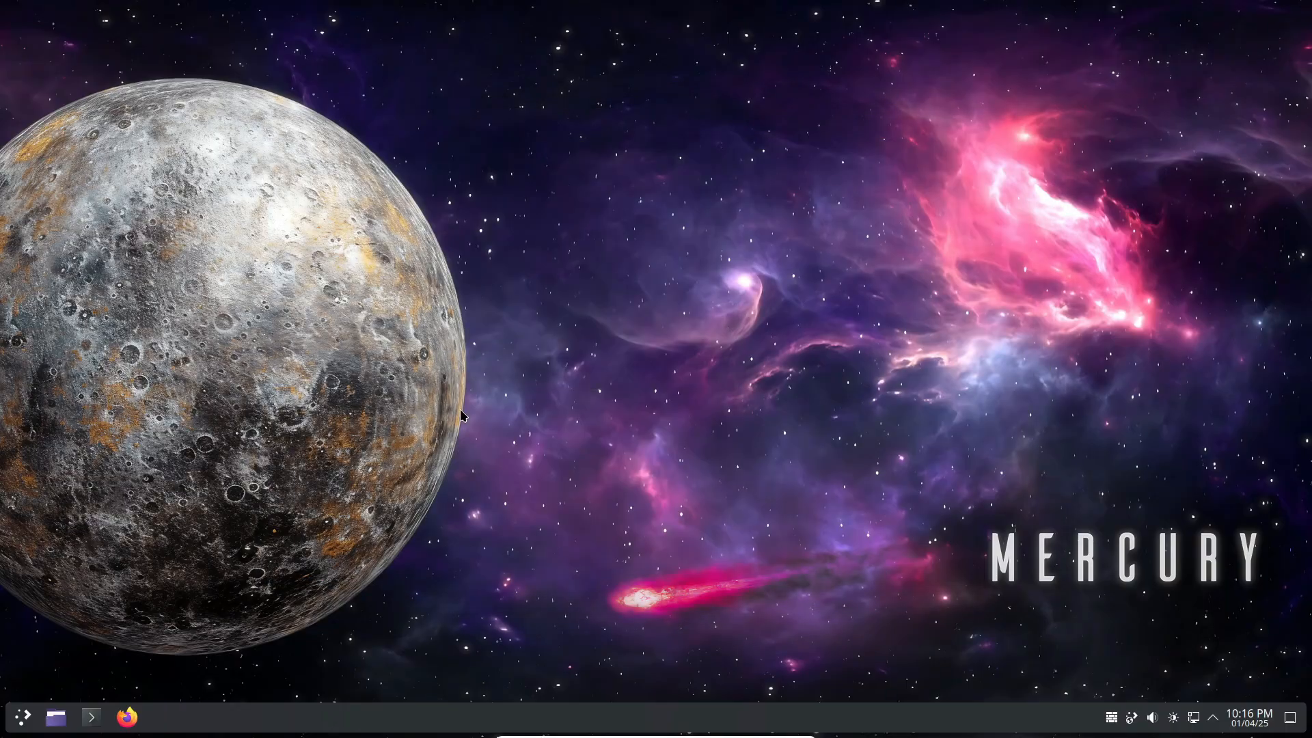
Start Htop from the launcher's System category to list running processes
click(21, 716)
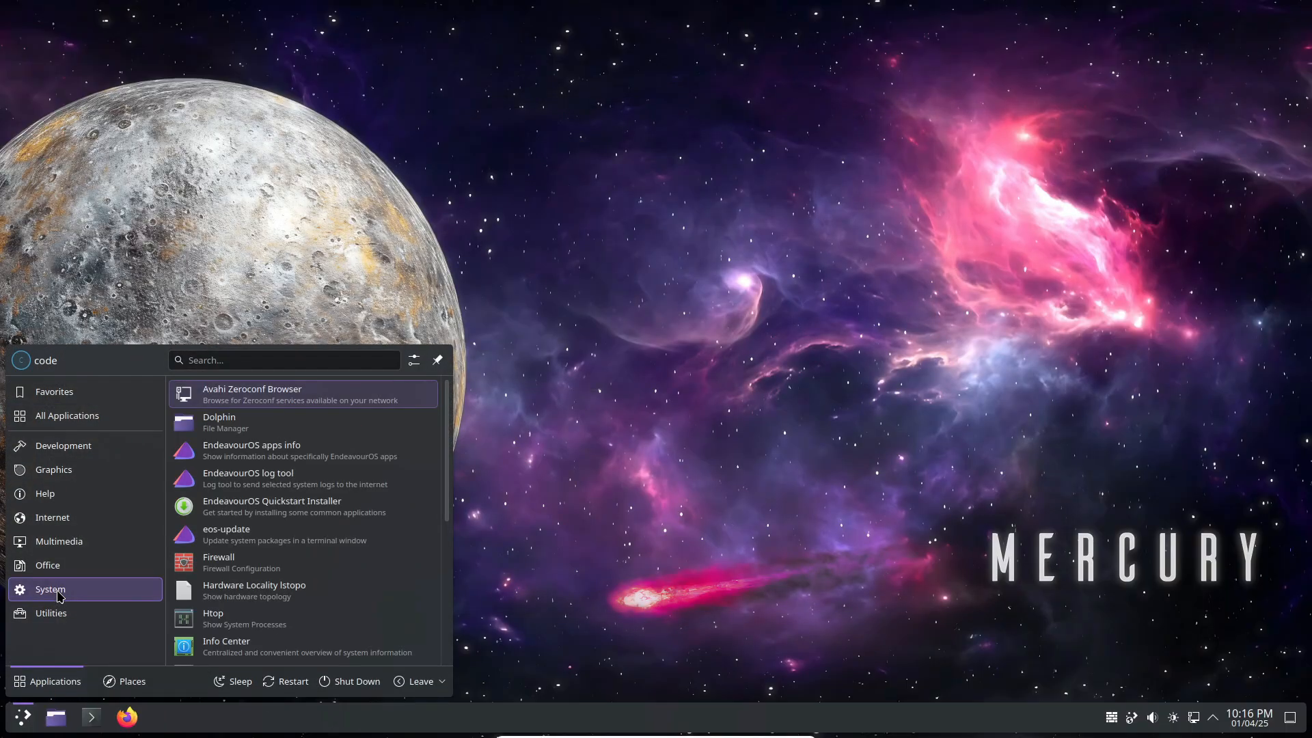
scroll(down, 3)
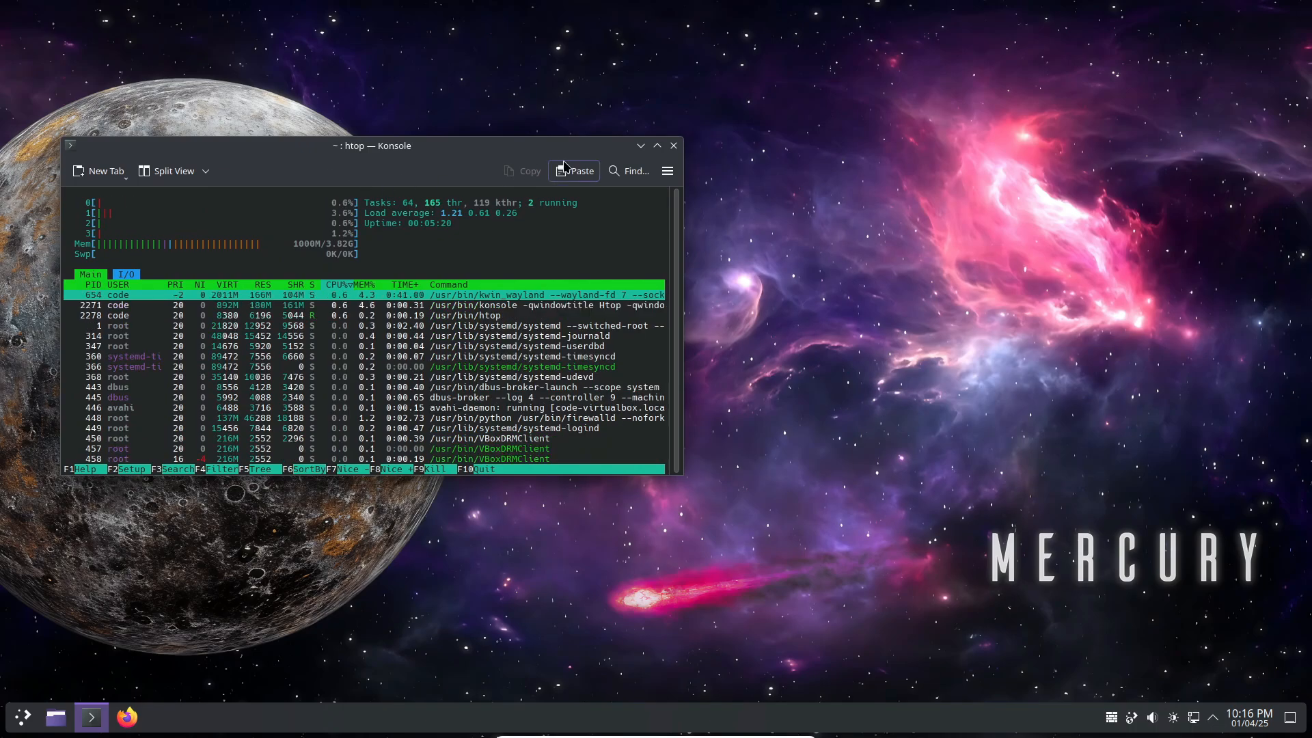
click(672, 146)
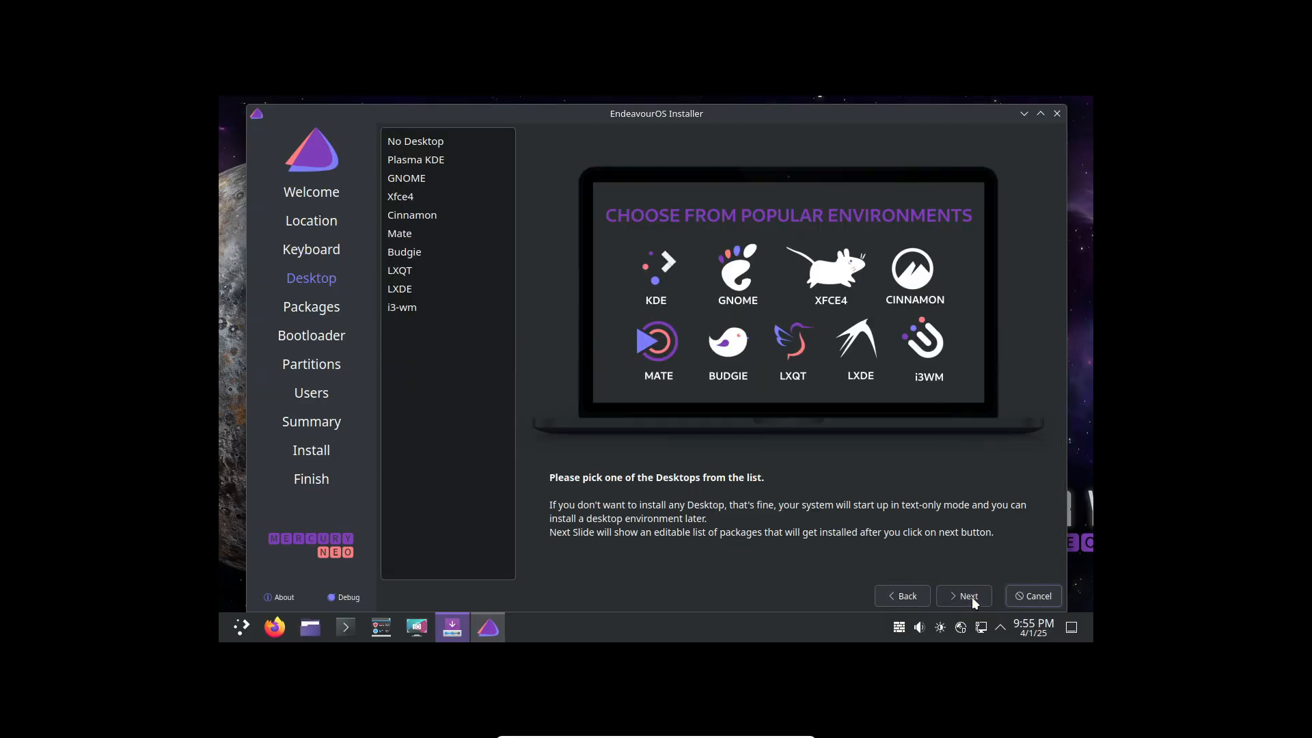
Advance through the Desktop and Packages pages, expanding the LTS kernel group, to Partitions and Users
click(963, 595)
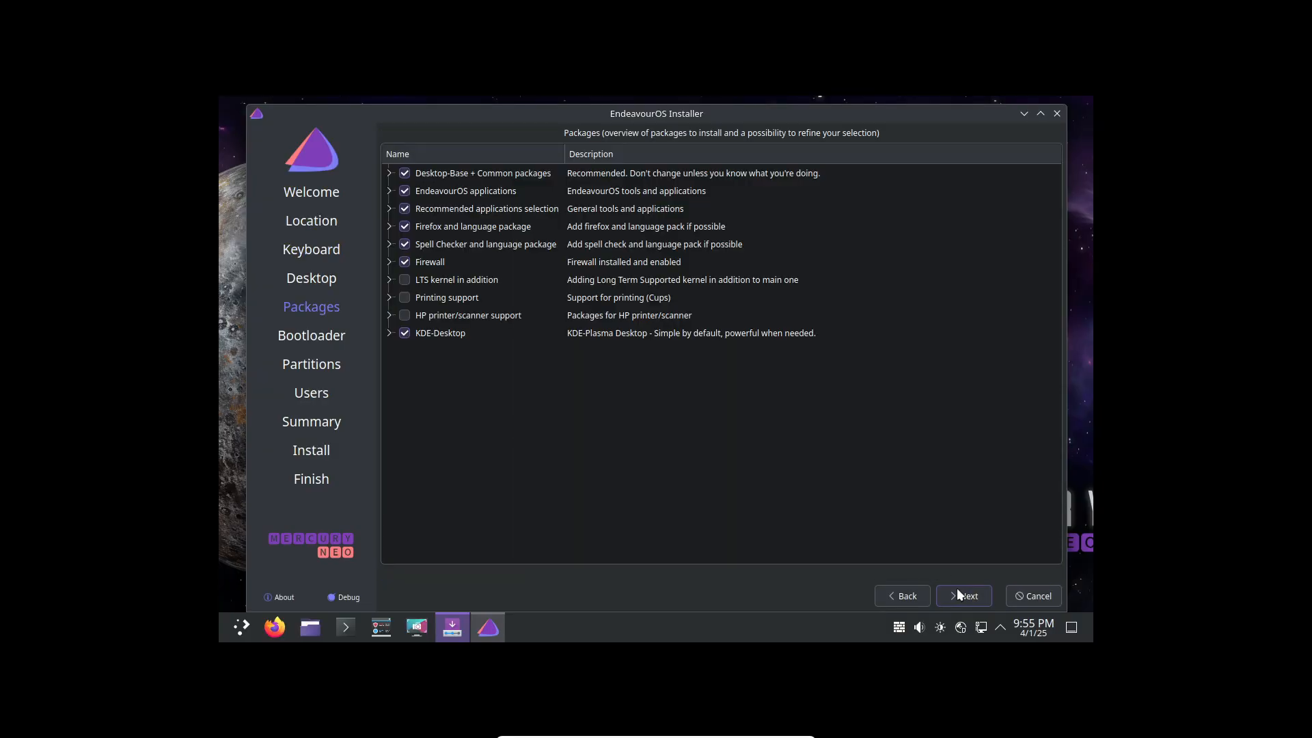
mouse_move(718, 438)
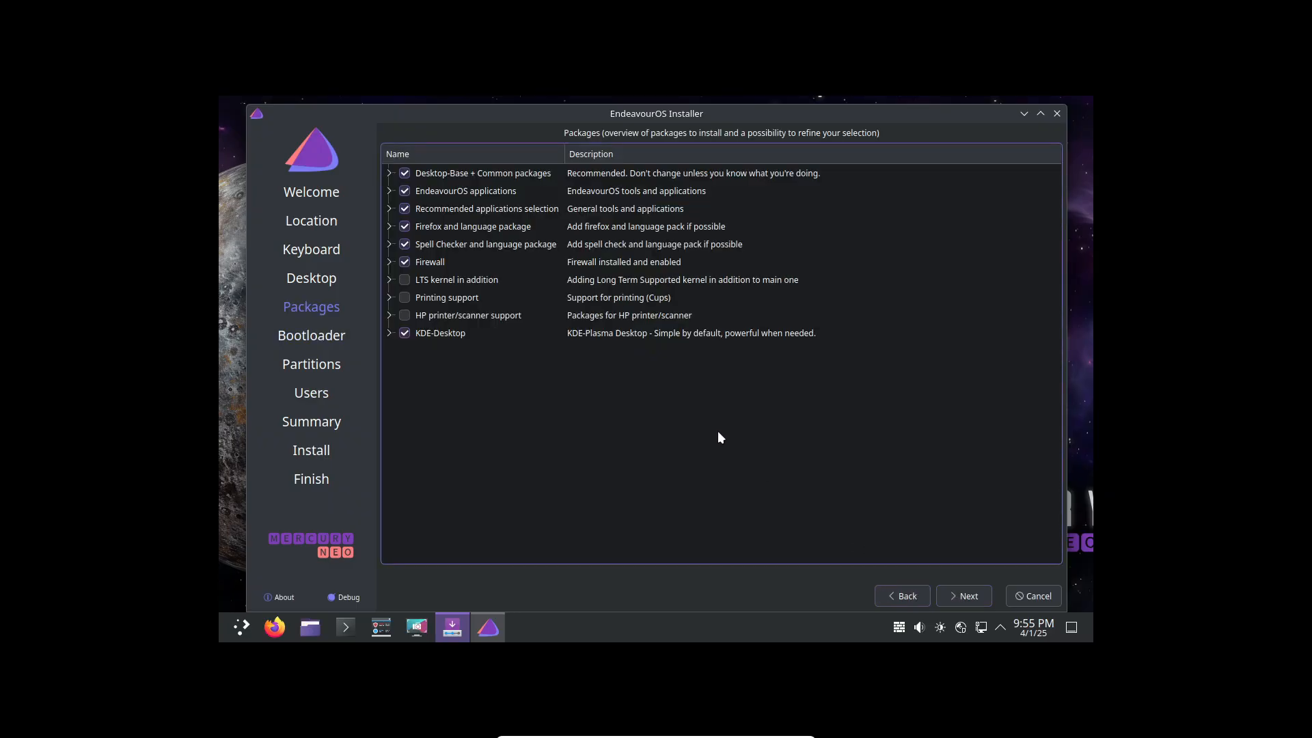
click(389, 279)
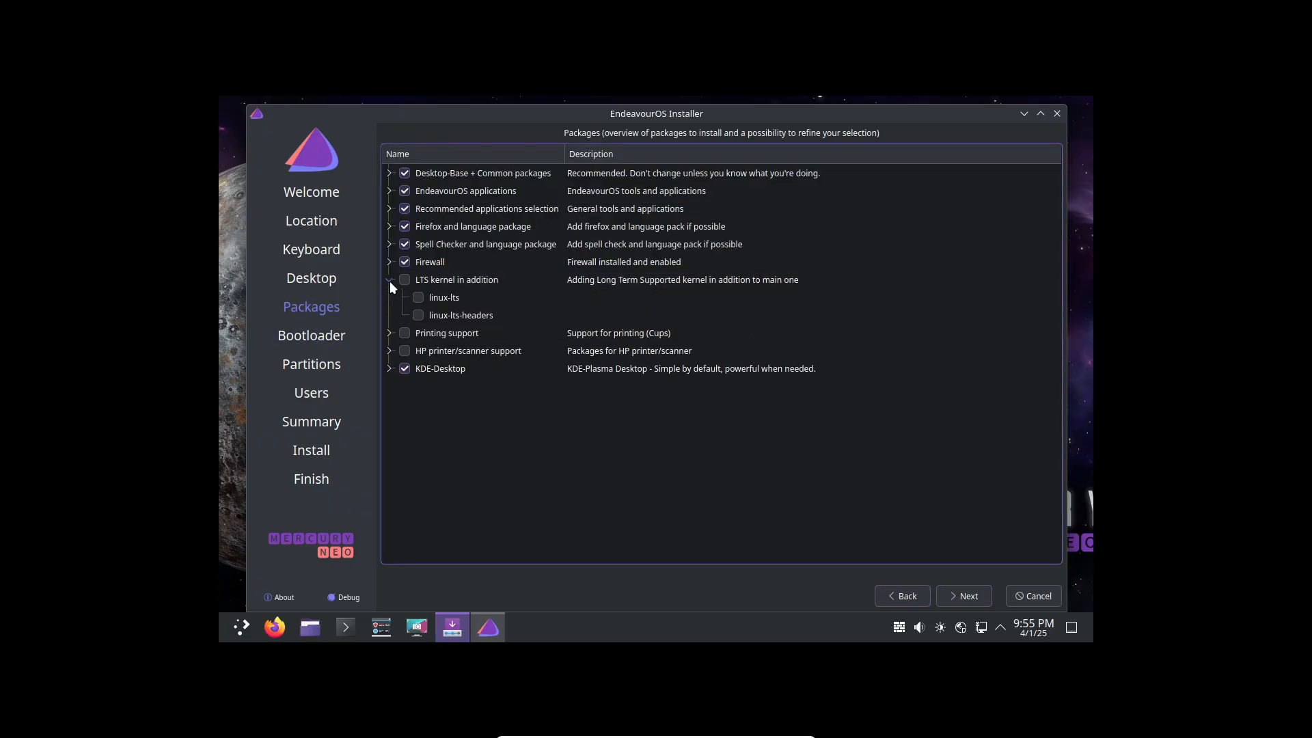
click(963, 596)
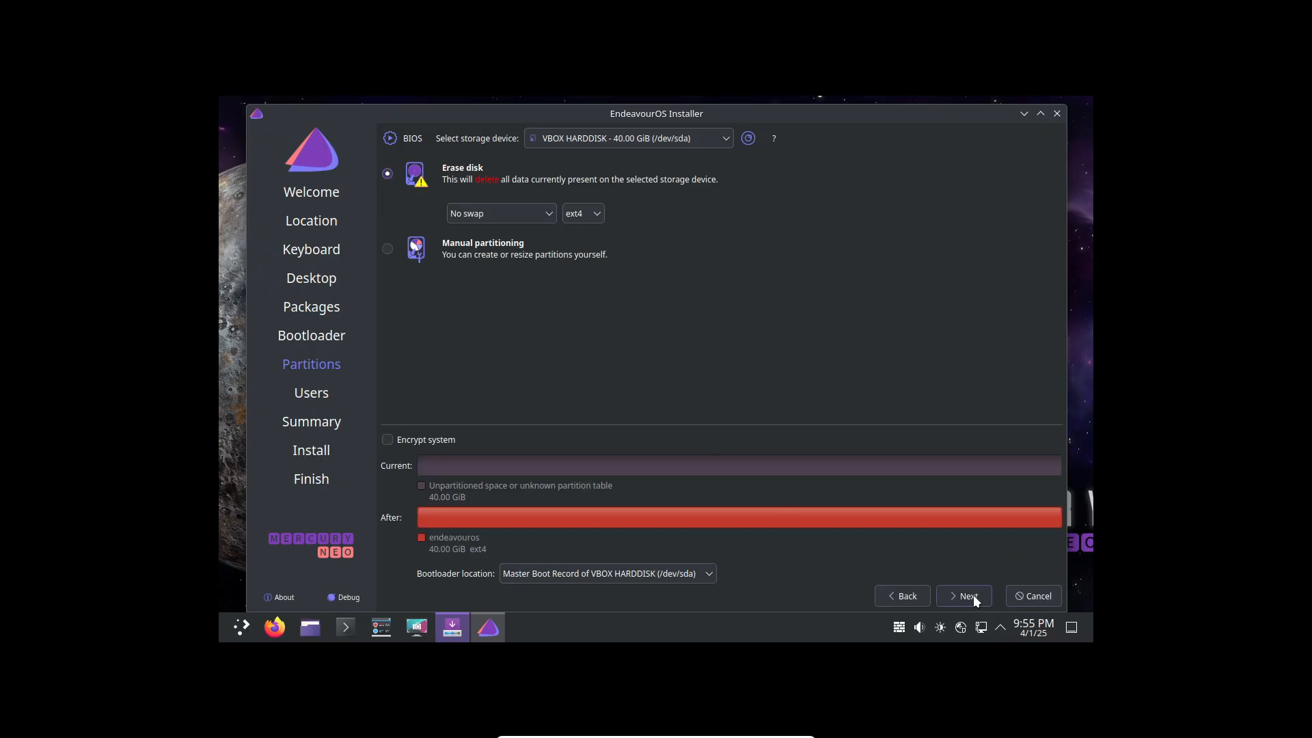
click(963, 596)
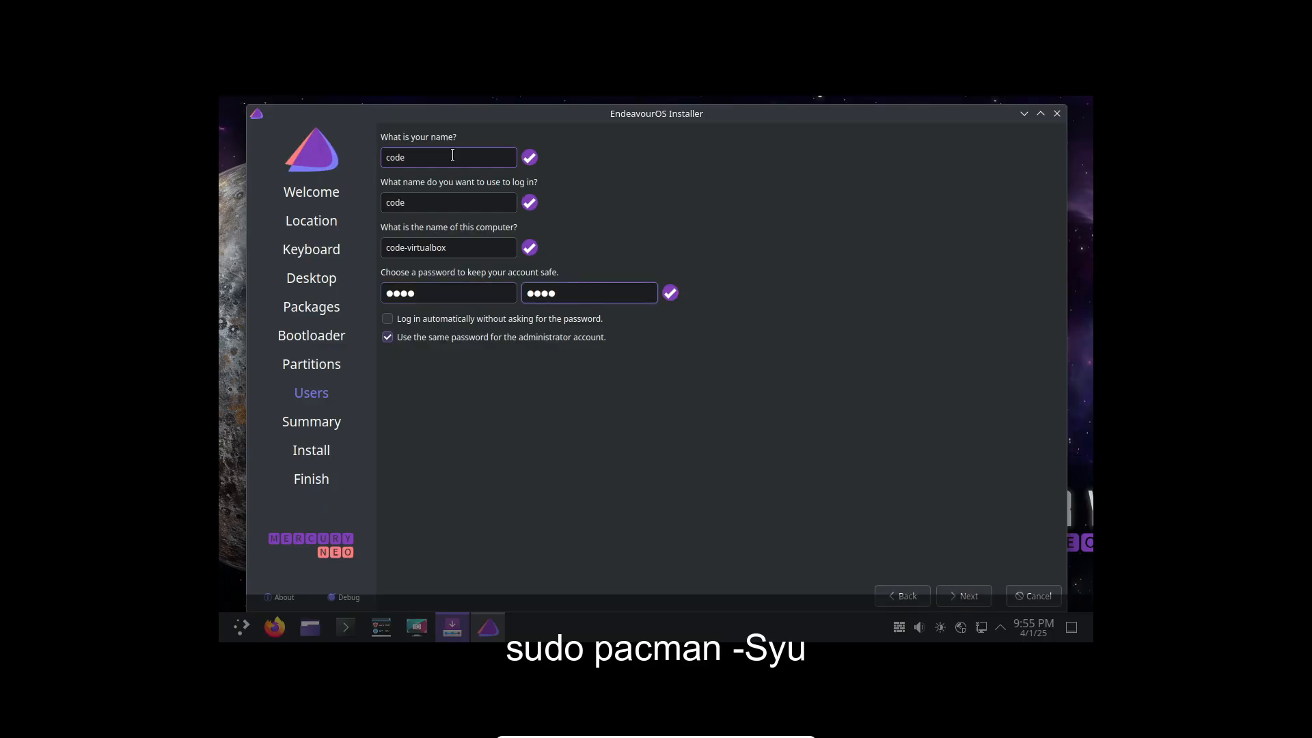
Continue to the Summary page, start the installation and confirm the prompt
click(962, 595)
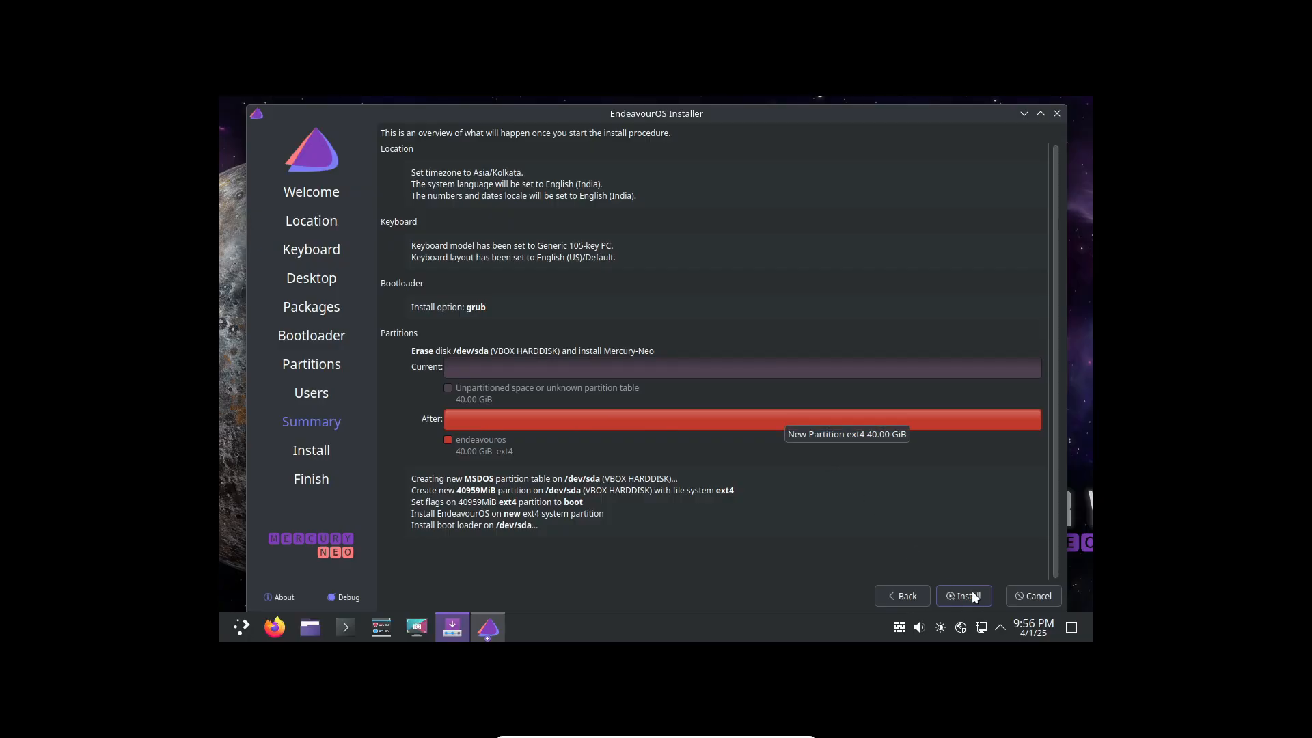
click(964, 596)
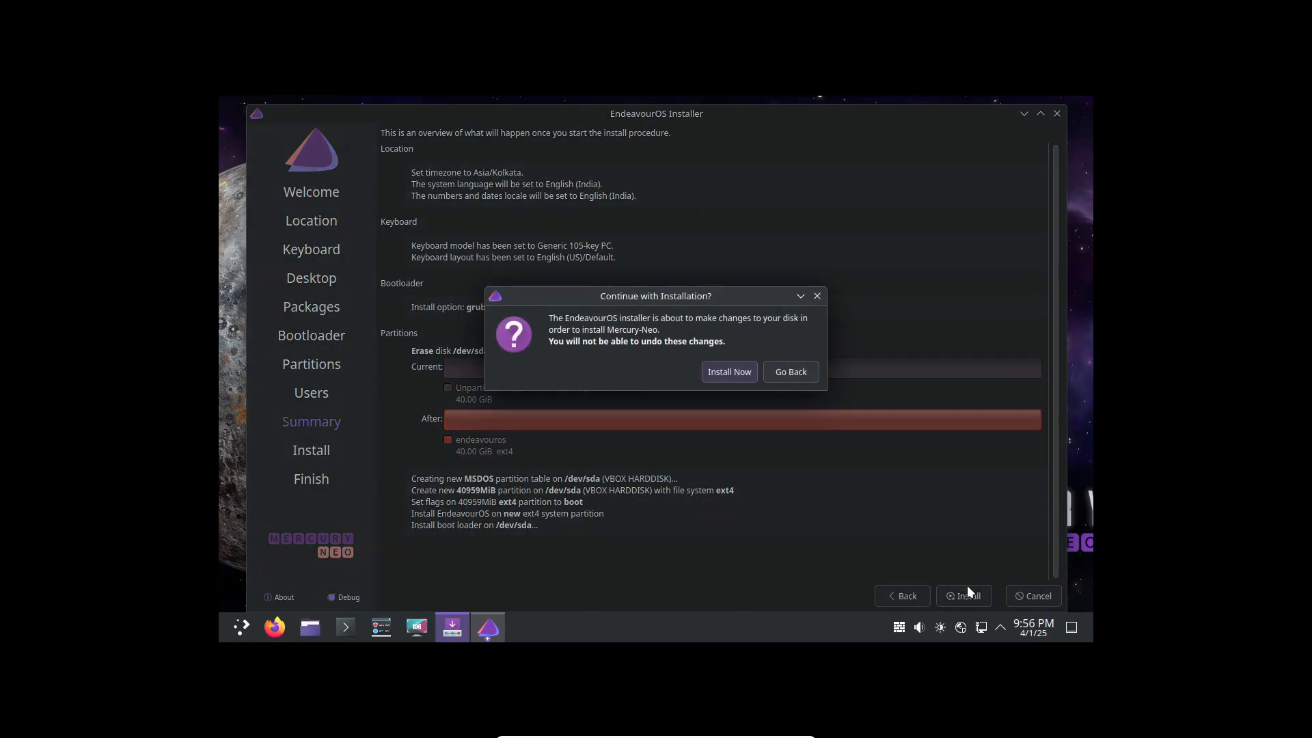
click(727, 371)
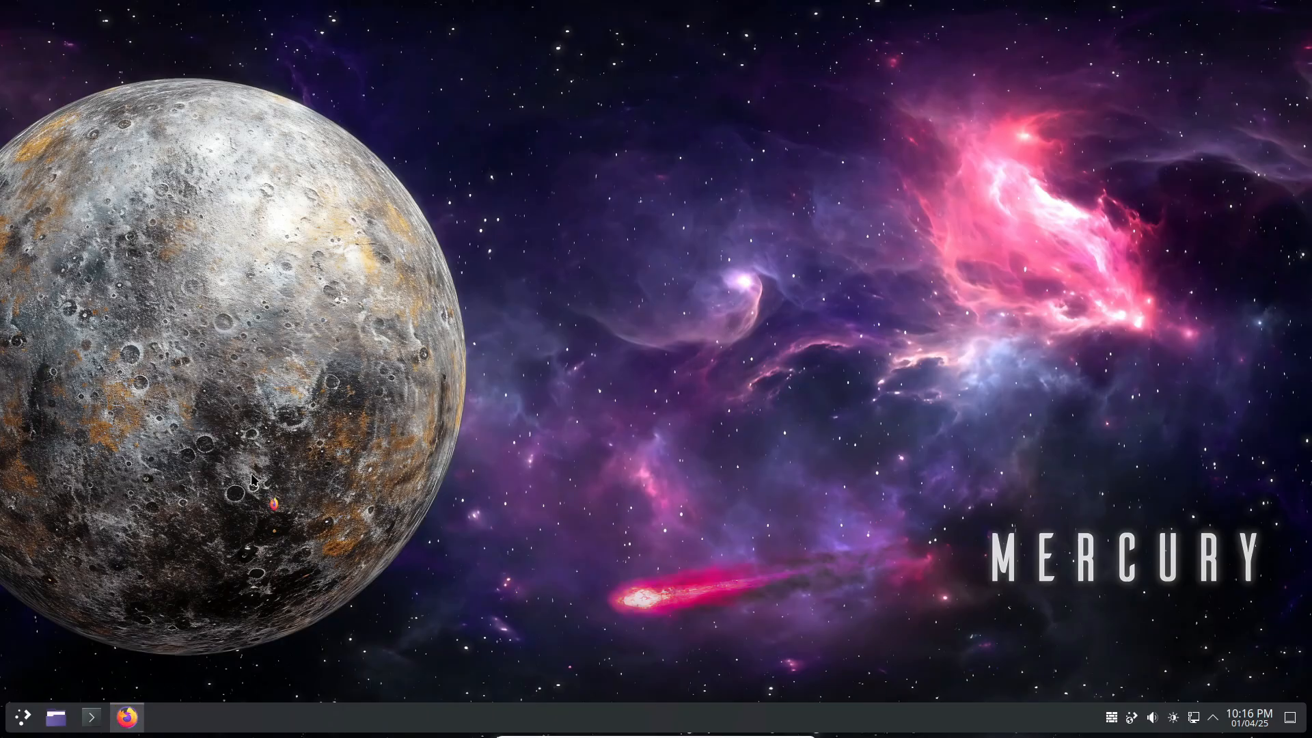
Open endeavouros.com in Firefox and scroll down to the Asia download mirror list
click(127, 716)
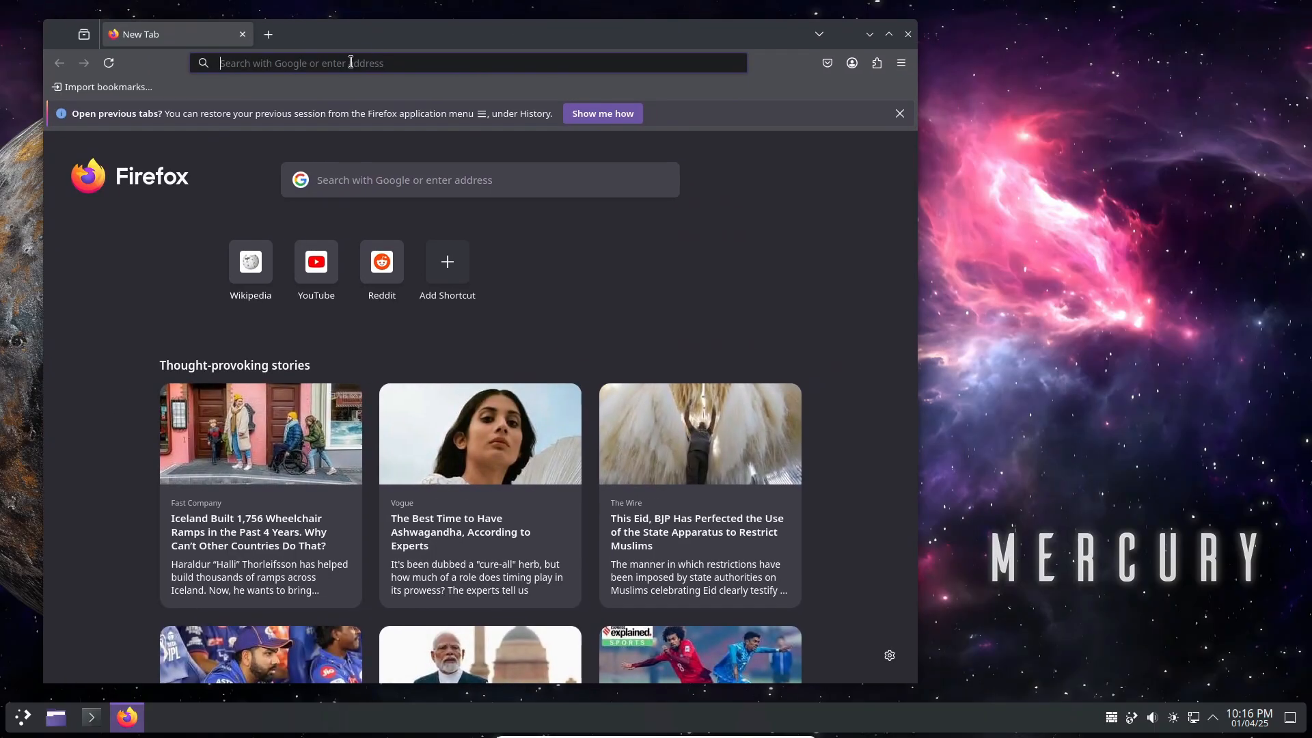
text(endeavouros.com)
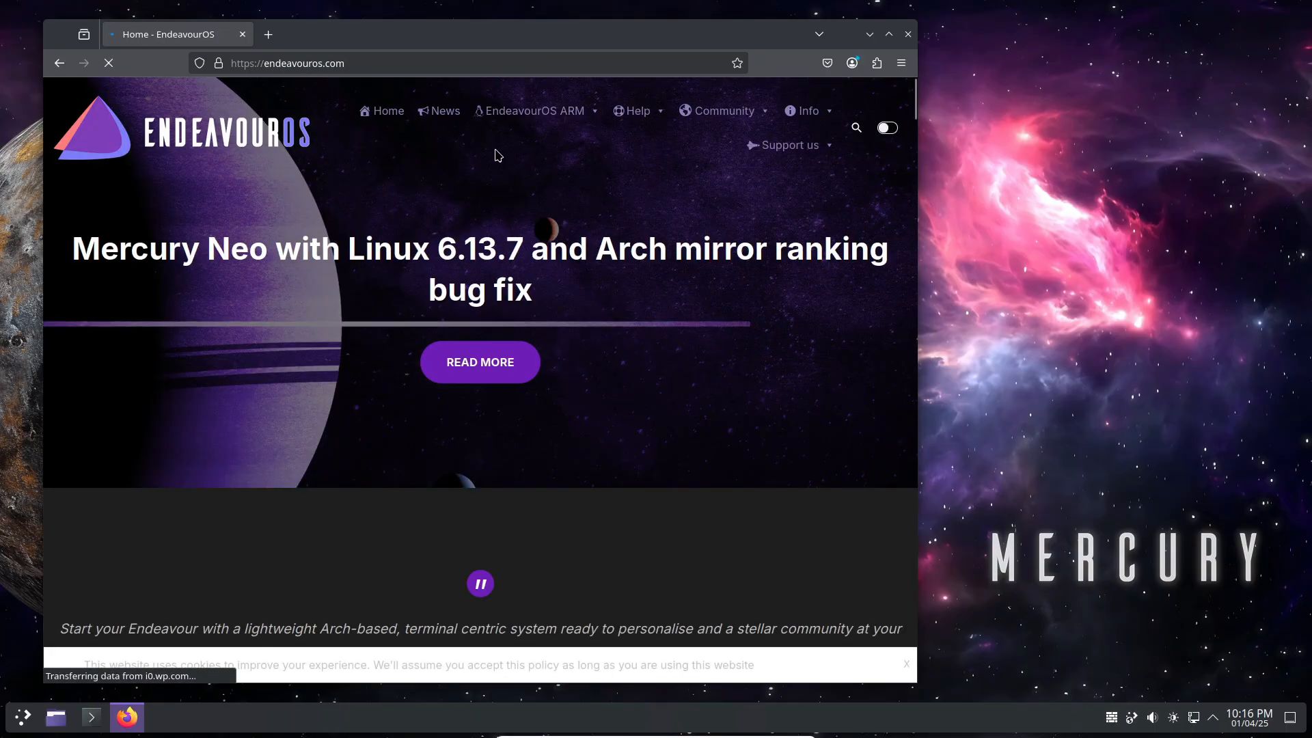
click(534, 111)
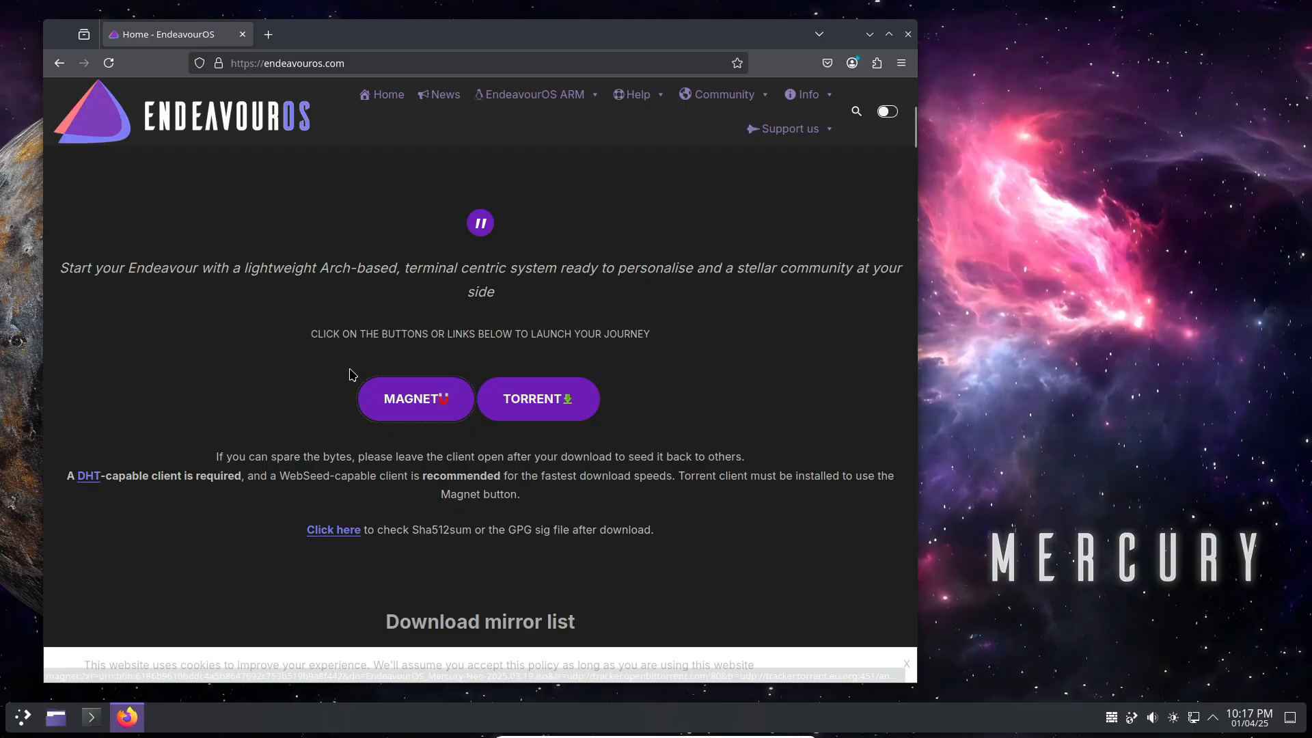
scroll(down, 3)
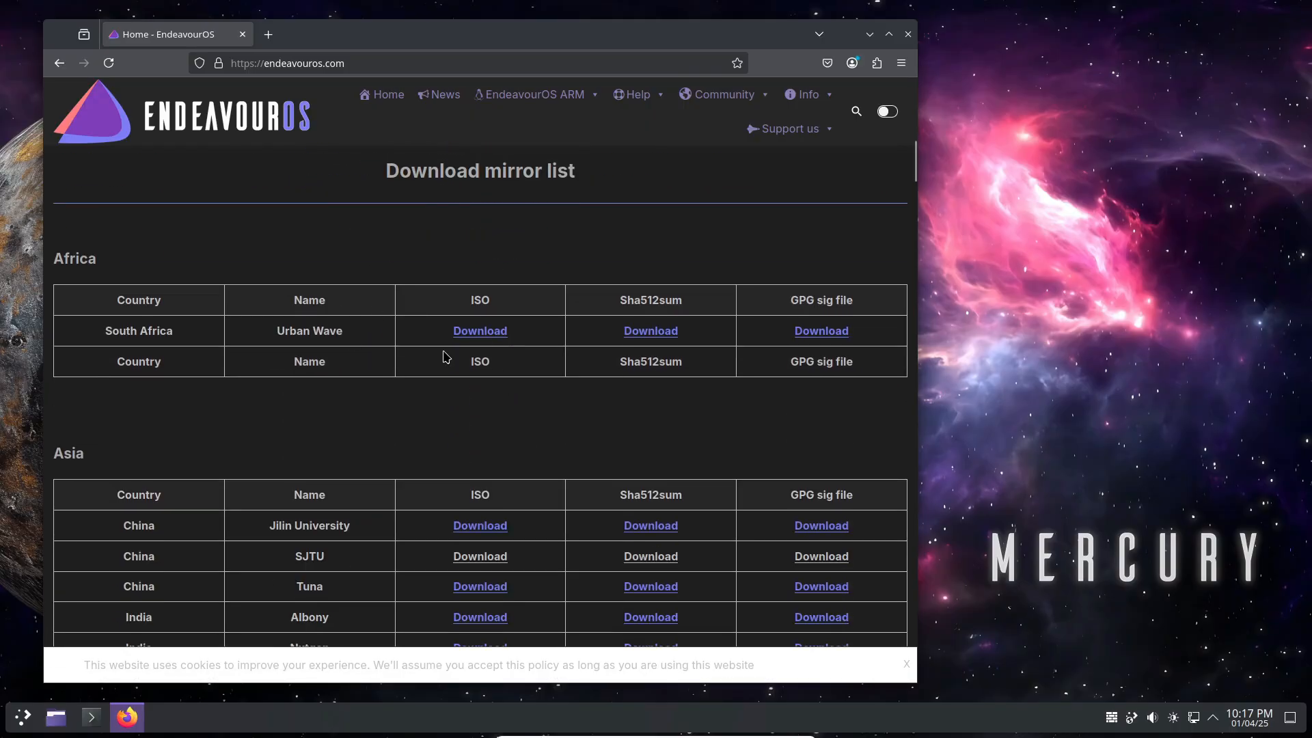
scroll(down, 3)
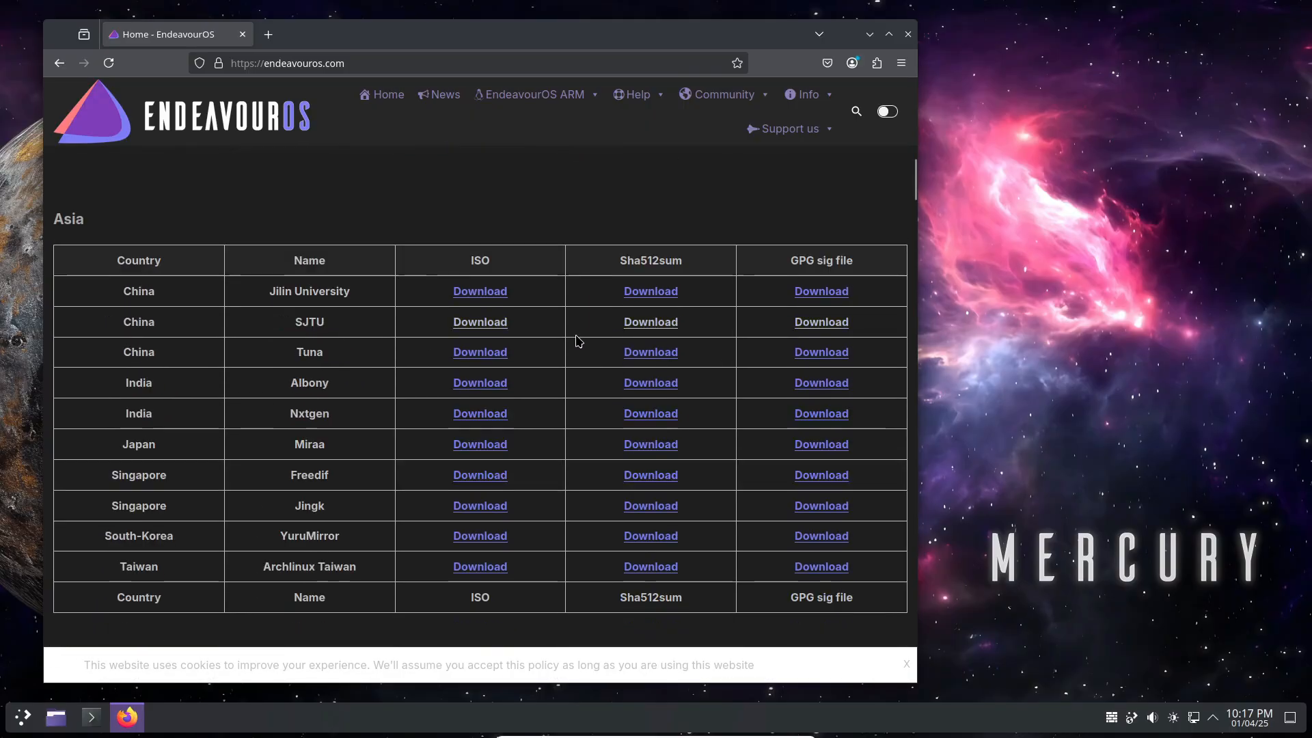